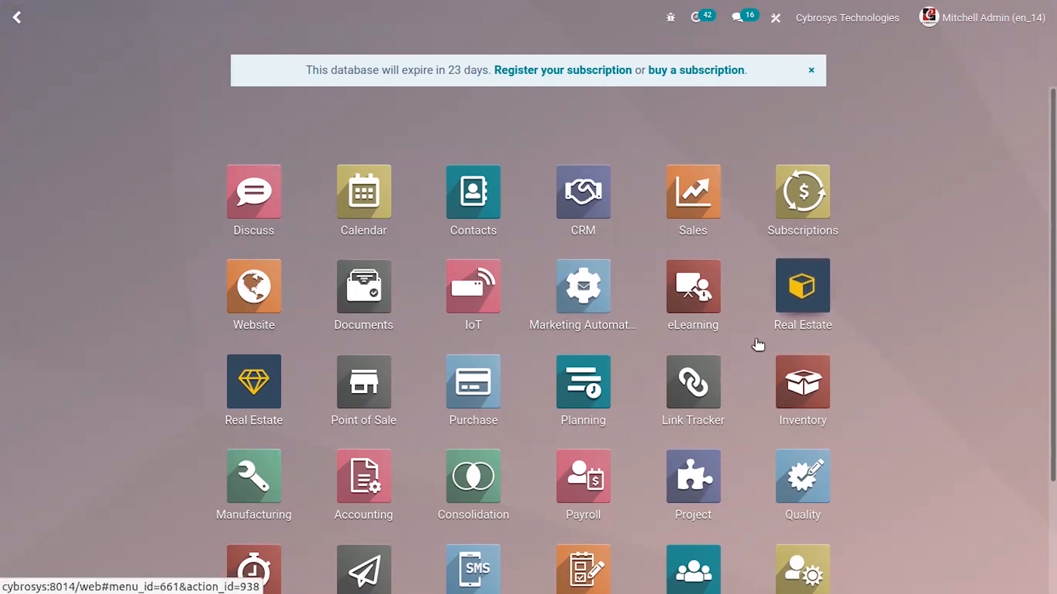
{"action": "mouse_move", "coordinate": [891, 326]}
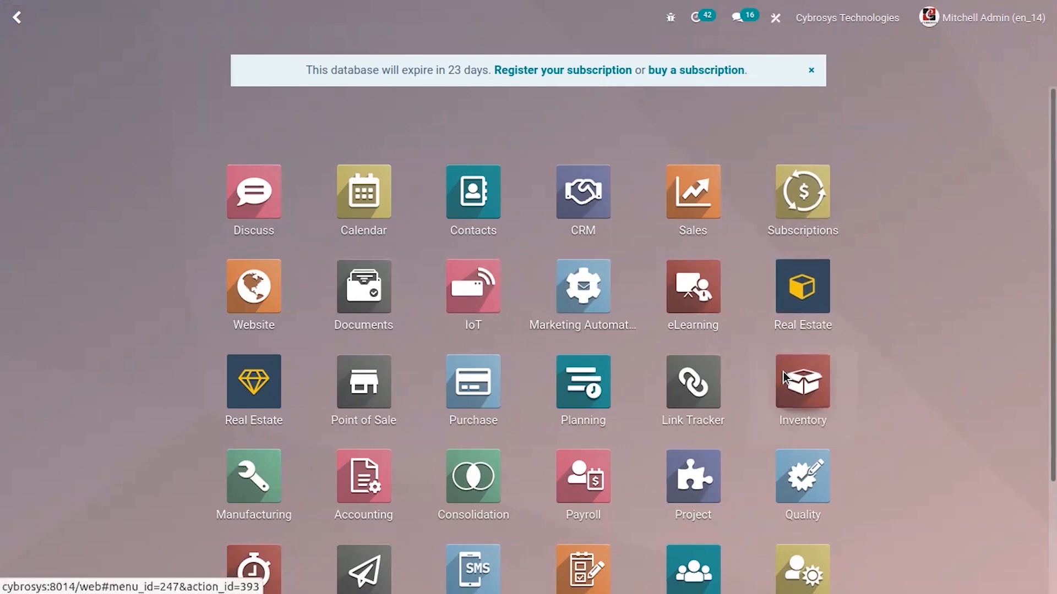
Go to Inventory's Products list and open the Acoustic Bloc Screens (FURN_6666) record.
{"action": "left_click", "coordinate": [801, 385]}
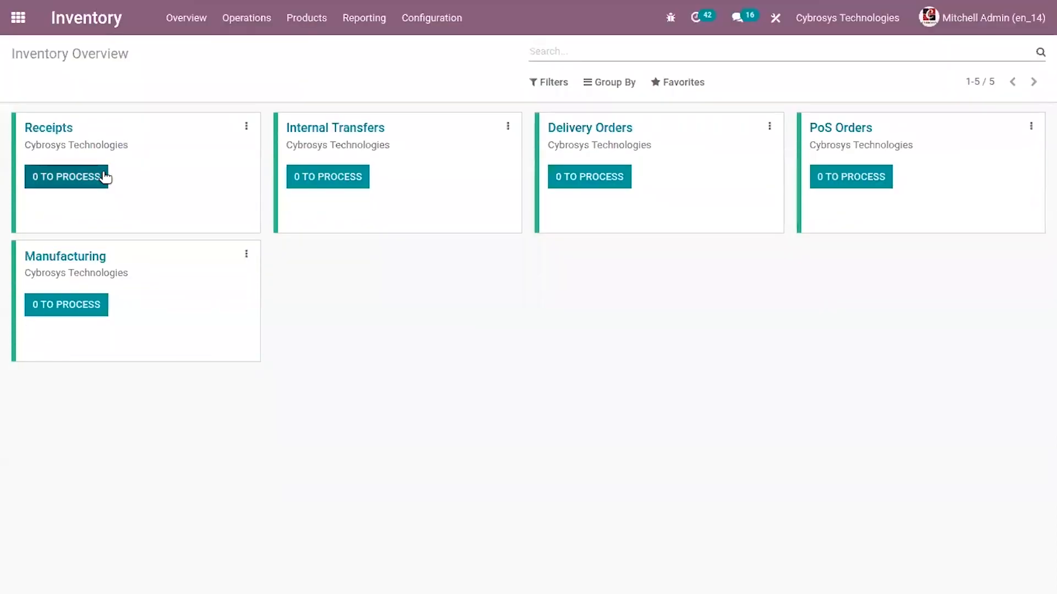
{"action": "left_click", "coordinate": [364, 18]}
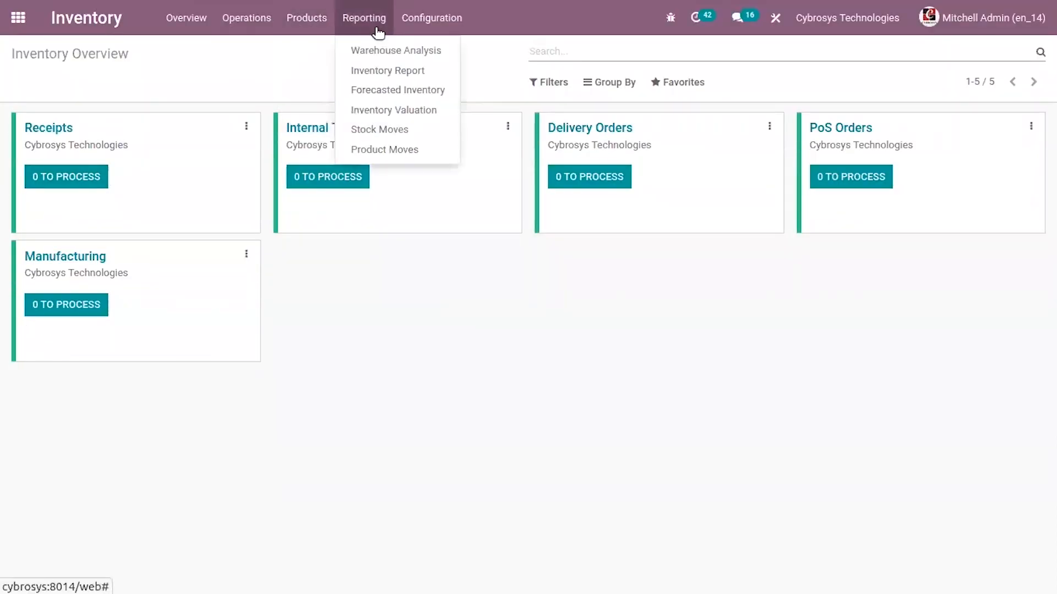
{"action": "left_click", "coordinate": [306, 17]}
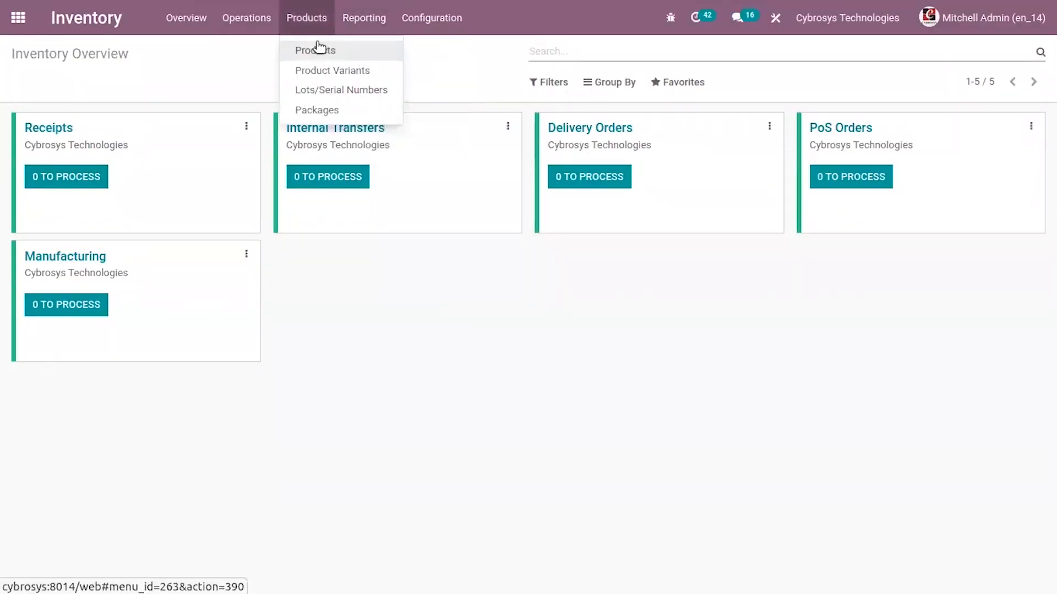
{"action": "left_click", "coordinate": [314, 50]}
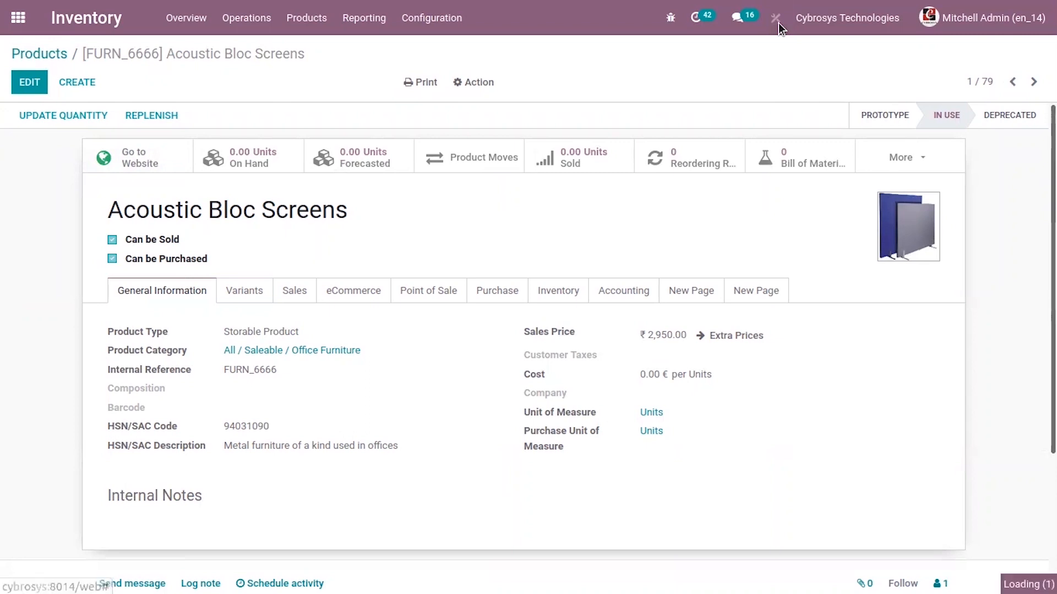
Open Studio on the product form, view the Point of Sale tab, then go to list view.
{"action": "left_click", "coordinate": [775, 17]}
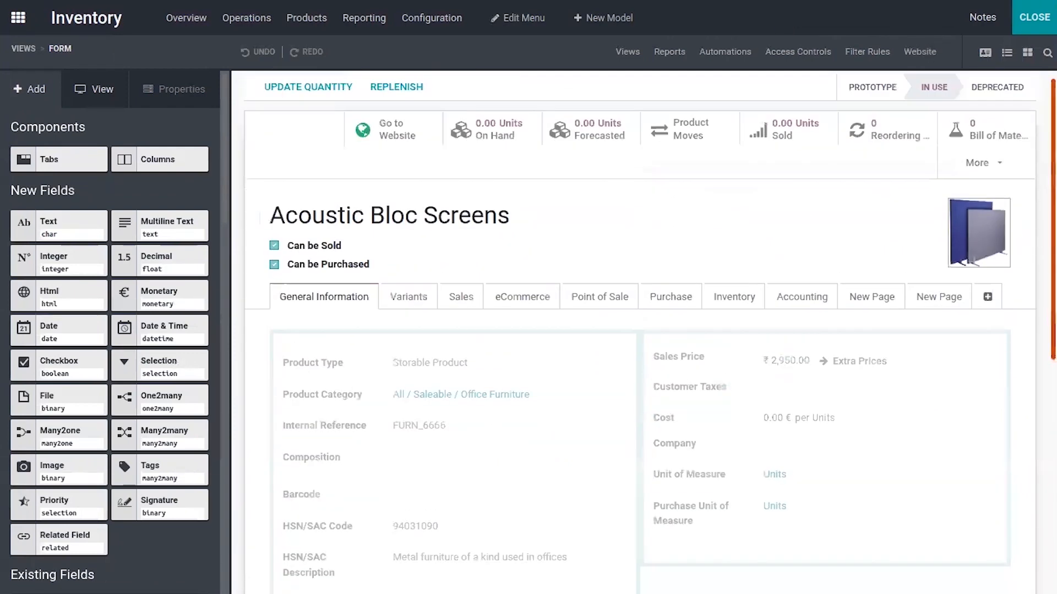
{"action": "scroll", "scroll_direction": "down", "scroll_amount": 3}
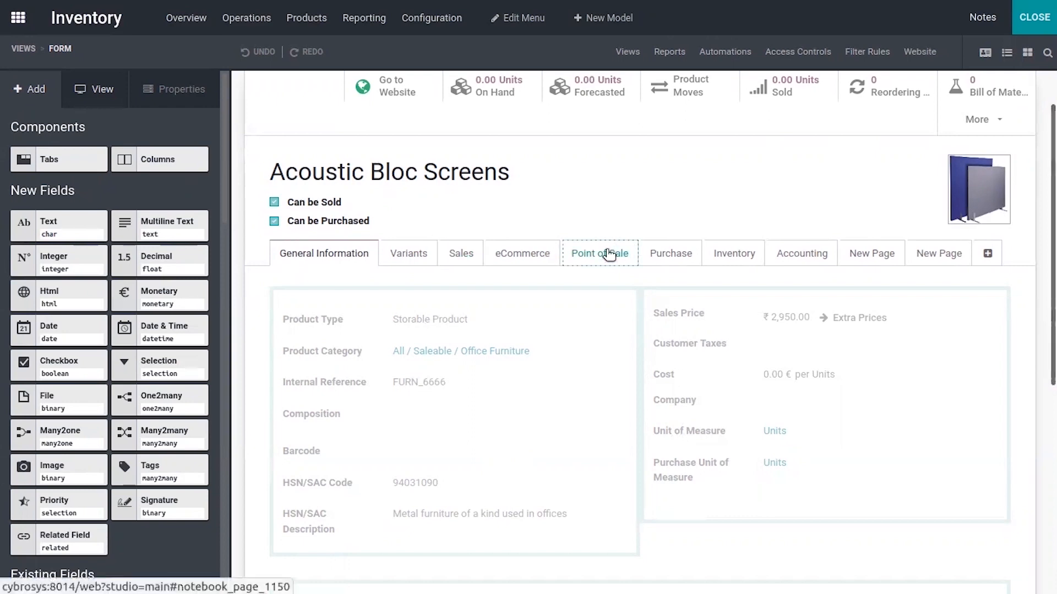
{"action": "left_click", "coordinate": [598, 254]}
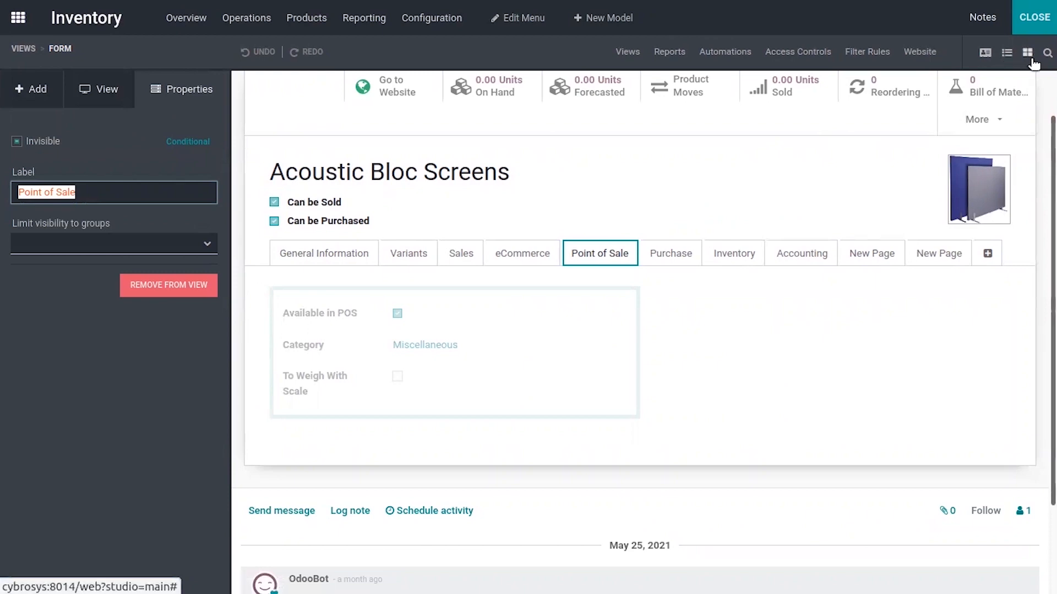
{"action": "left_click", "coordinate": [1006, 53]}
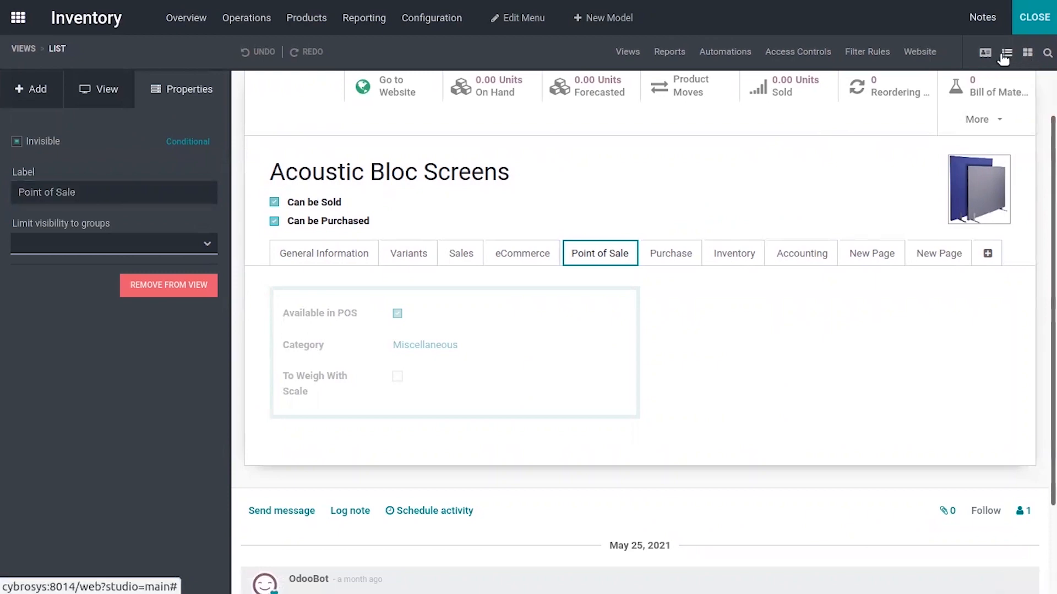
Load the product list view in Studio and browse its rows and columns.
{"action": "left_click", "coordinate": [1006, 52]}
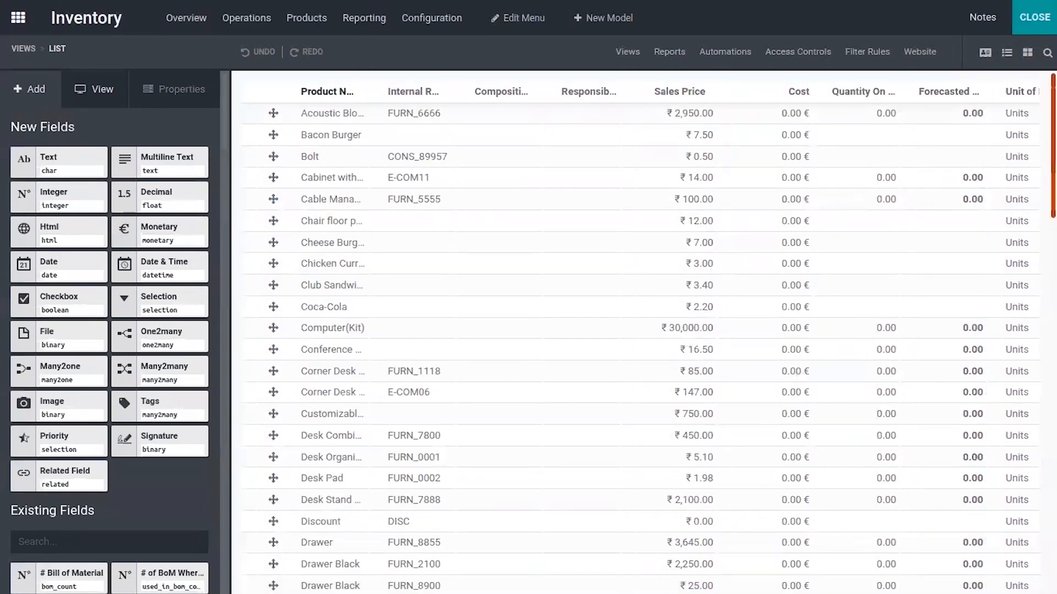
{"action": "scroll", "scroll_direction": "down", "scroll_amount": 3}
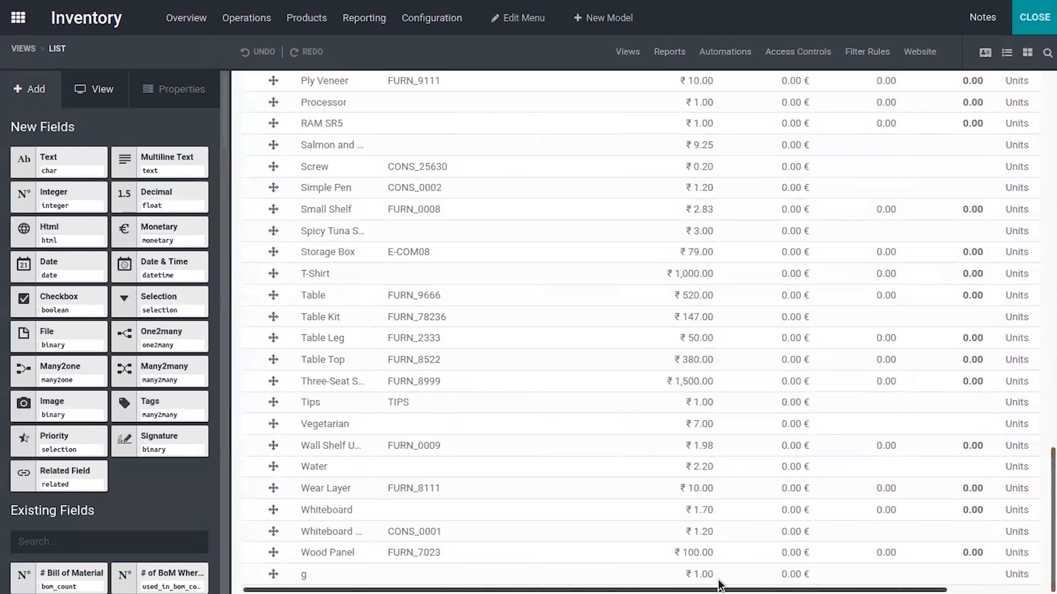
{"action": "scroll", "scroll_direction": "right", "scroll_amount": 3}
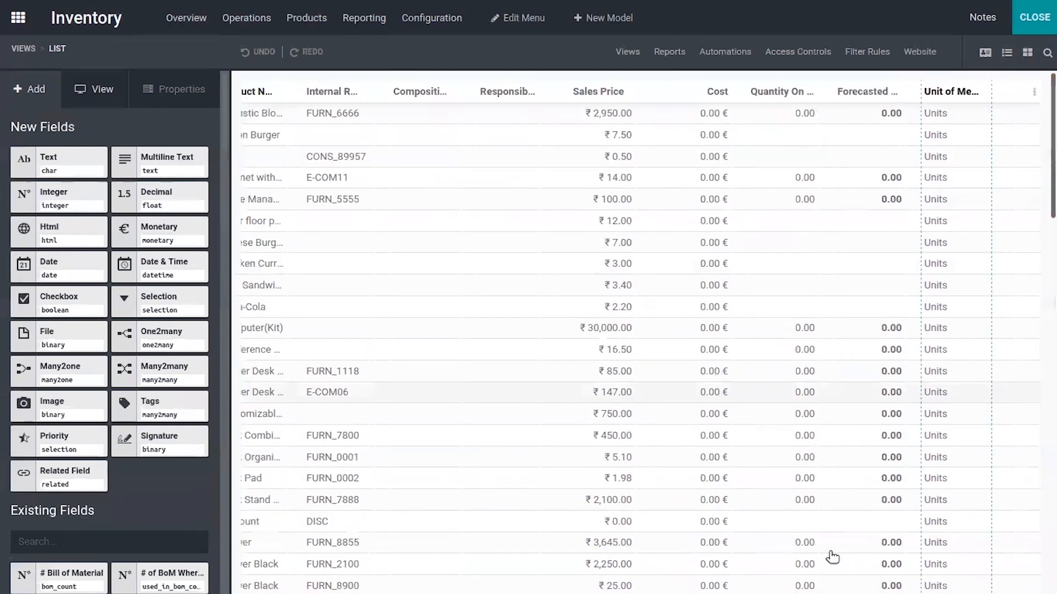
{"action": "scroll", "scroll_direction": "down", "scroll_amount": 3}
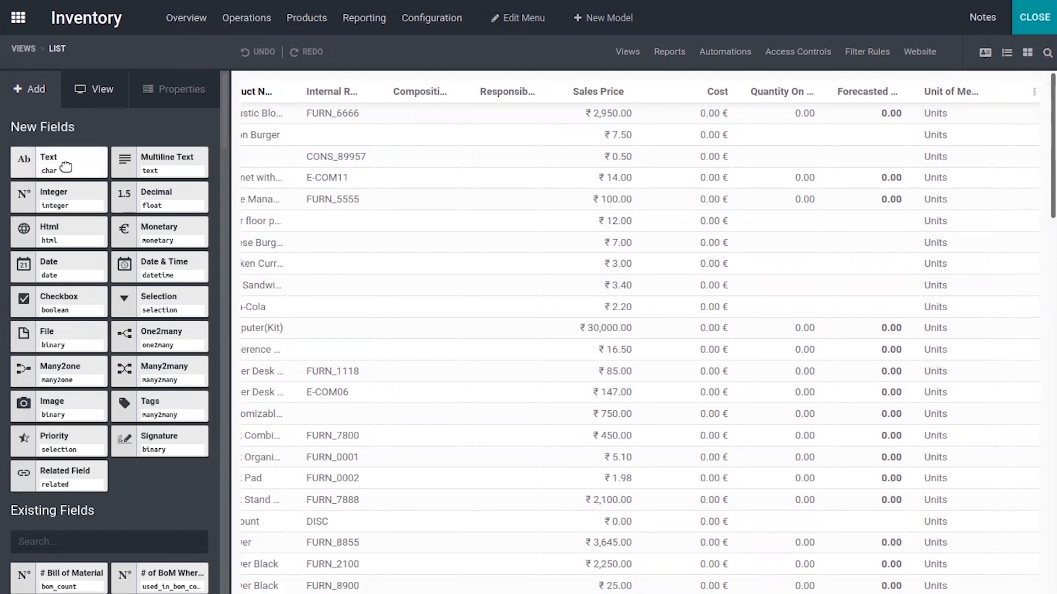
{"action": "mouse_move", "coordinate": [222, 125]}
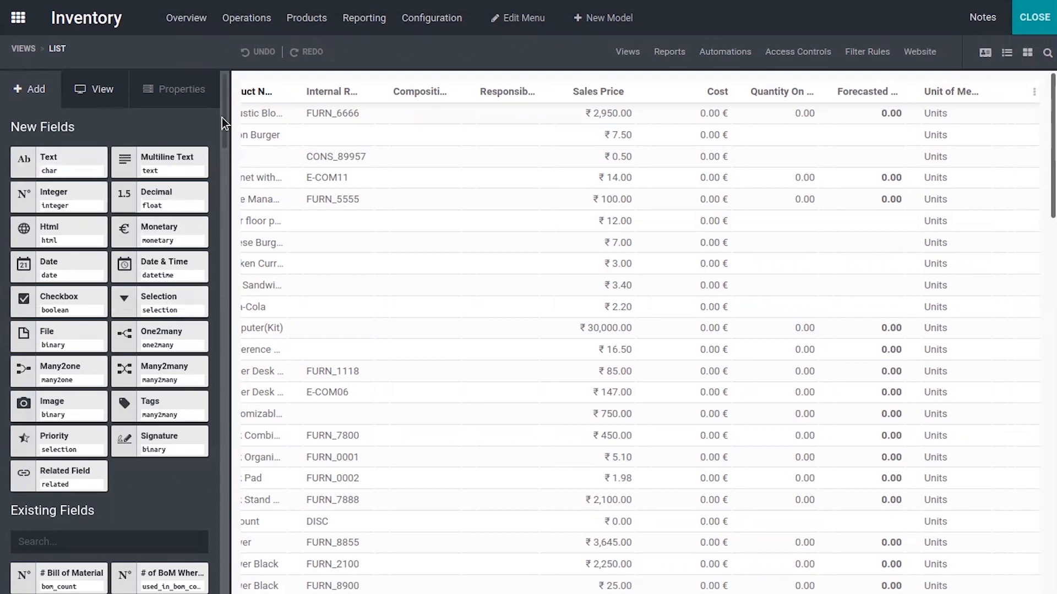
{"action": "scroll", "scroll_direction": "down", "scroll_amount": 3}
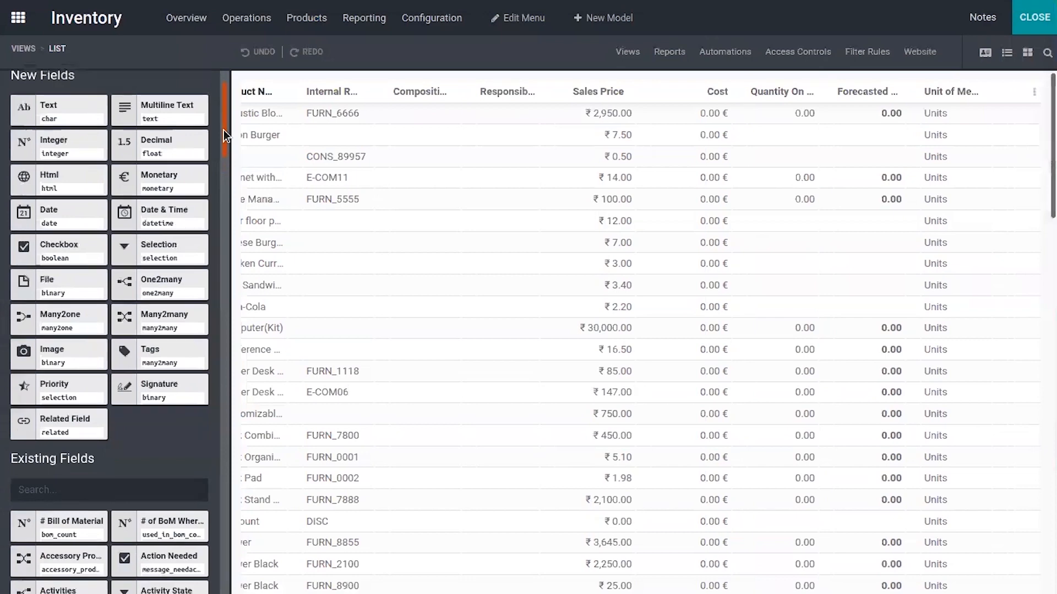
{"action": "scroll", "scroll_direction": "down", "scroll_amount": 3}
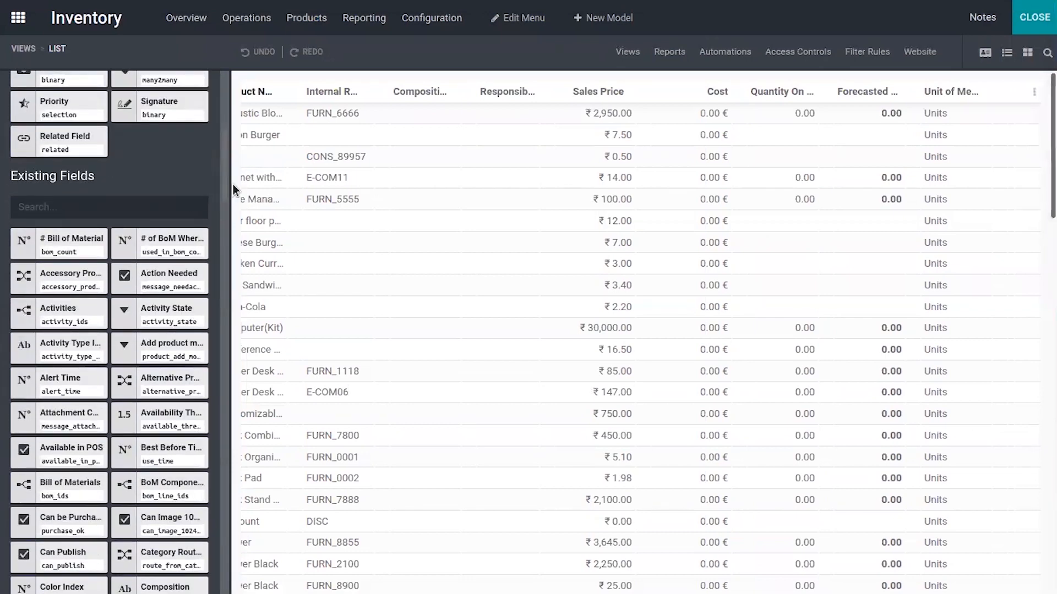
{"action": "scroll", "scroll_direction": "down", "scroll_amount": 3}
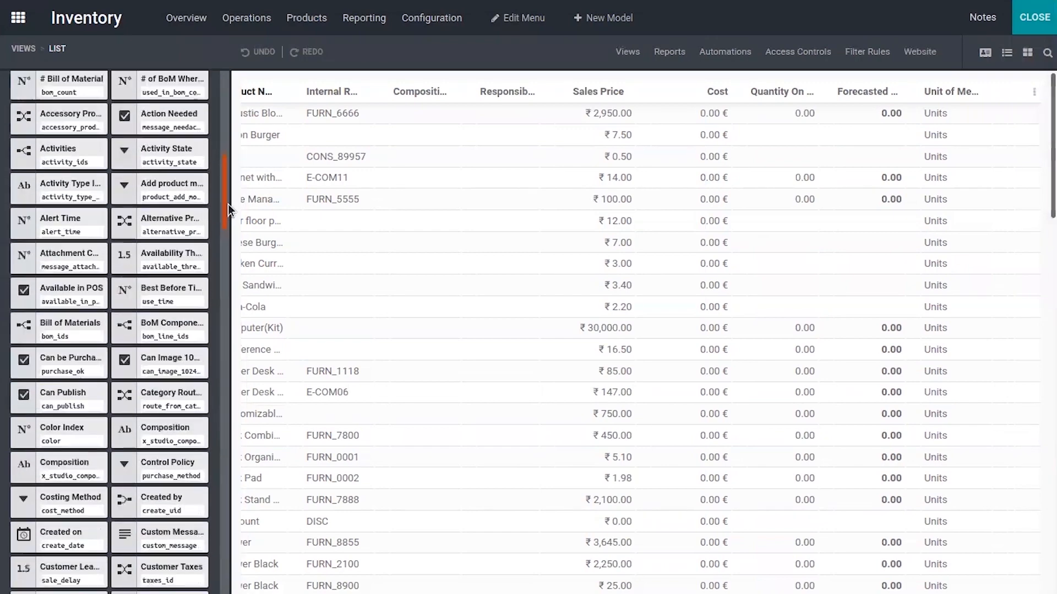
{"action": "scroll", "scroll_direction": "down", "scroll_amount": 3}
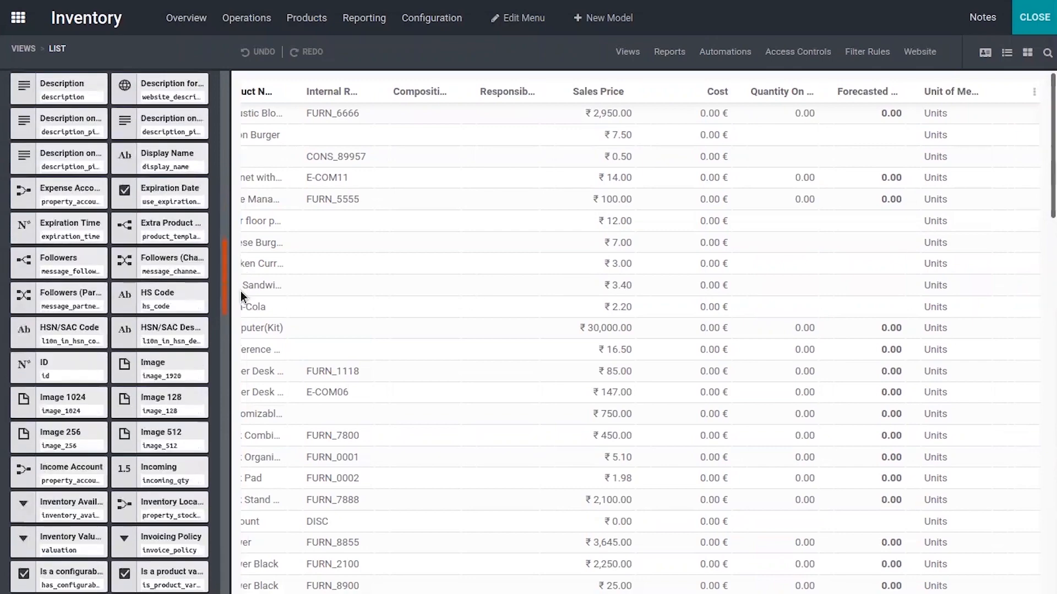
{"action": "scroll", "scroll_direction": "down", "scroll_amount": 3}
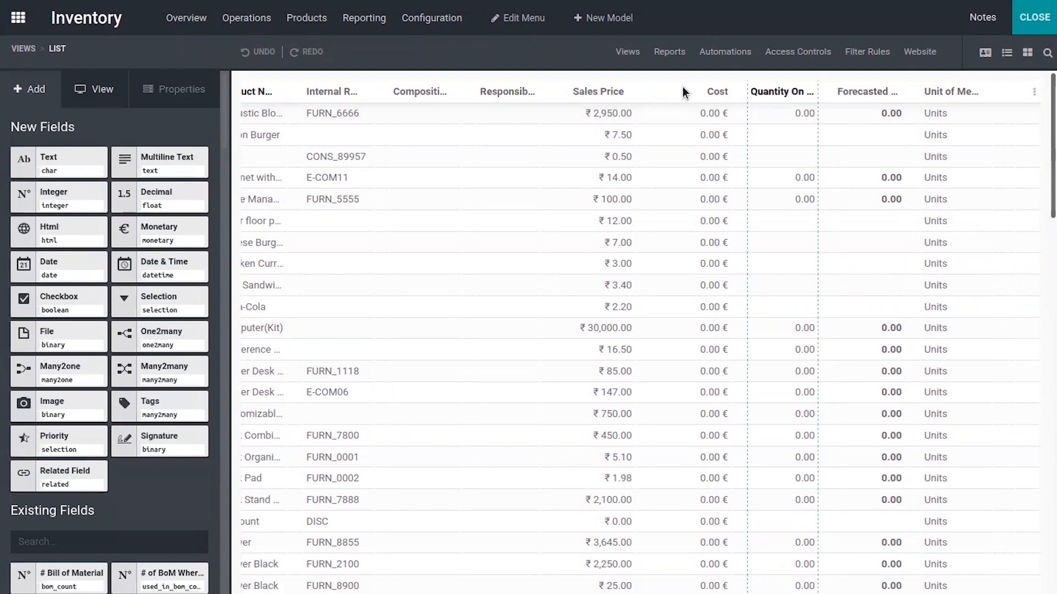
{"action": "left_click", "coordinate": [1006, 53]}
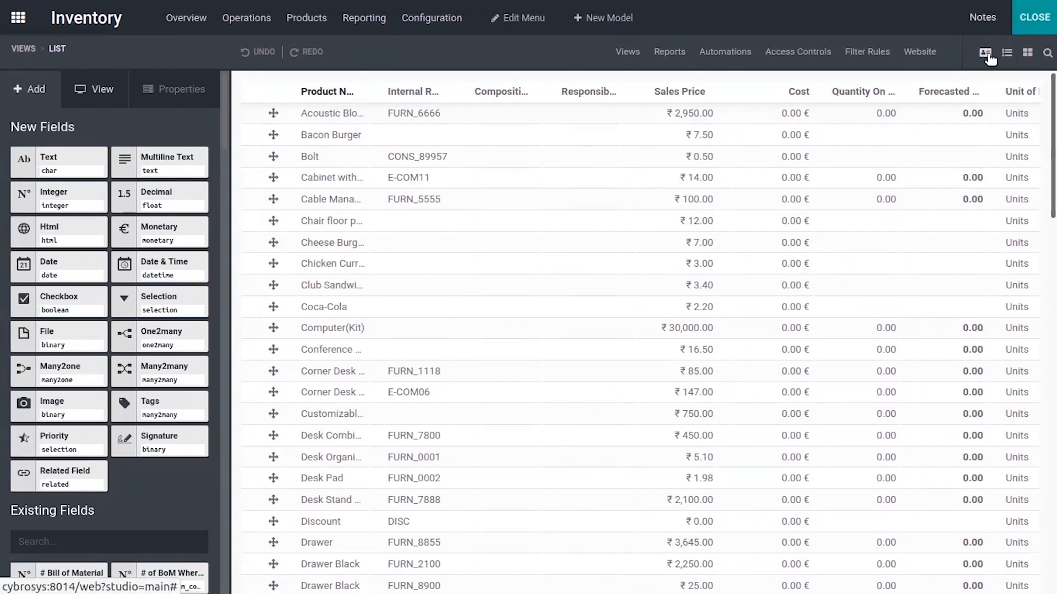
Review the Acoustic Bloc Screens form layout in Studio, then return to list view.
{"action": "left_click", "coordinate": [985, 53]}
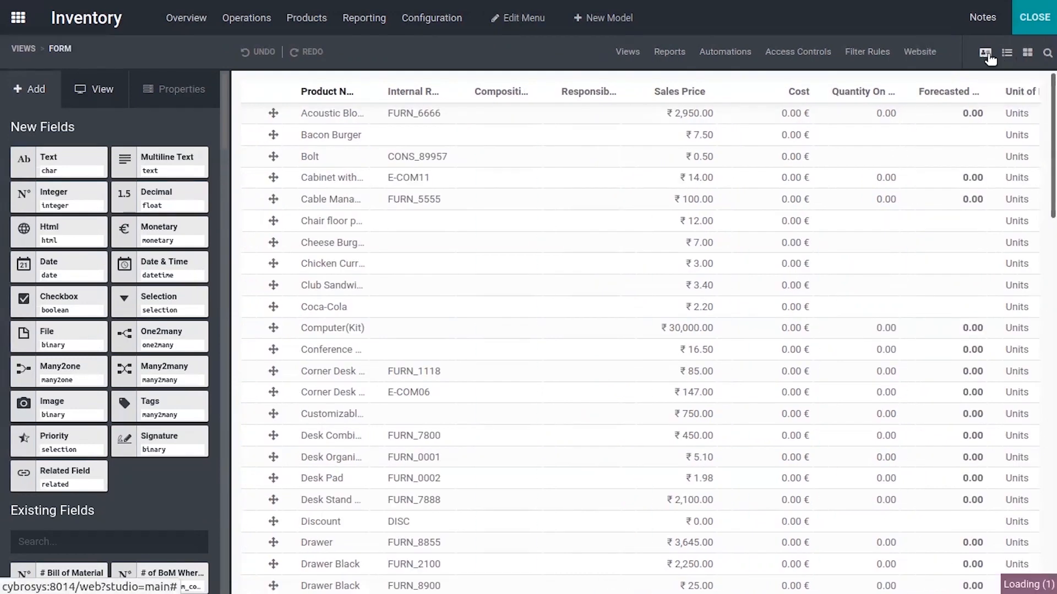
{"action": "left_click", "coordinate": [331, 113]}
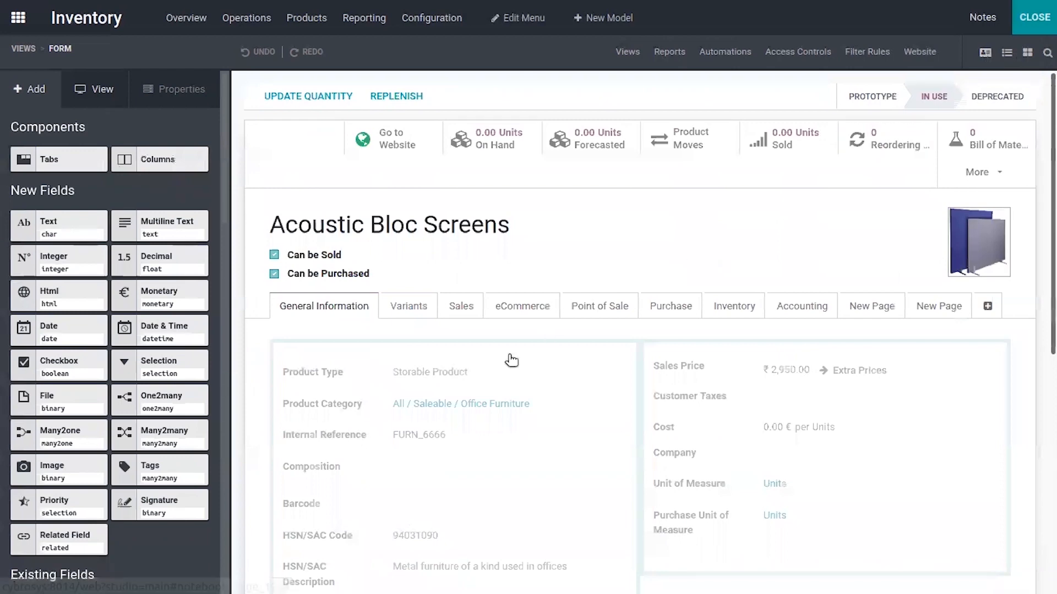
{"action": "scroll", "scroll_direction": "down", "scroll_amount": 3}
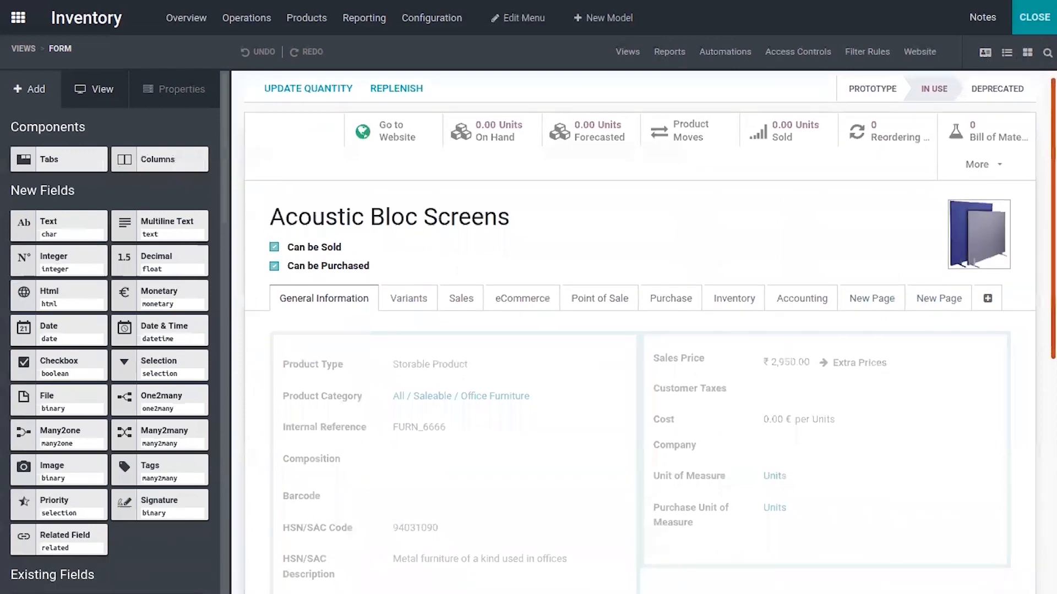
{"action": "scroll", "scroll_direction": "down", "scroll_amount": 3}
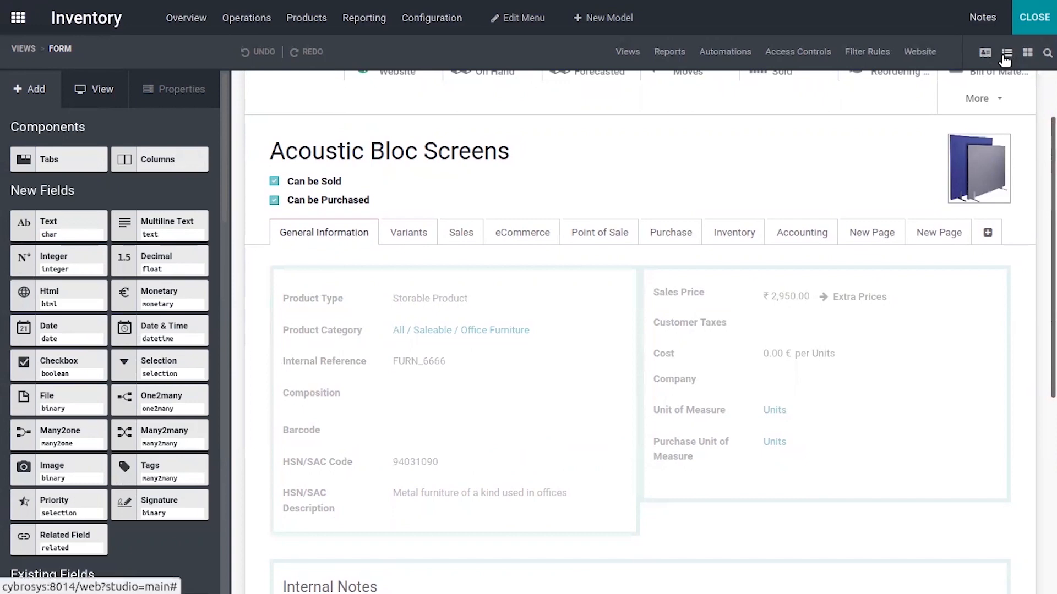
{"action": "left_click", "coordinate": [1006, 53]}
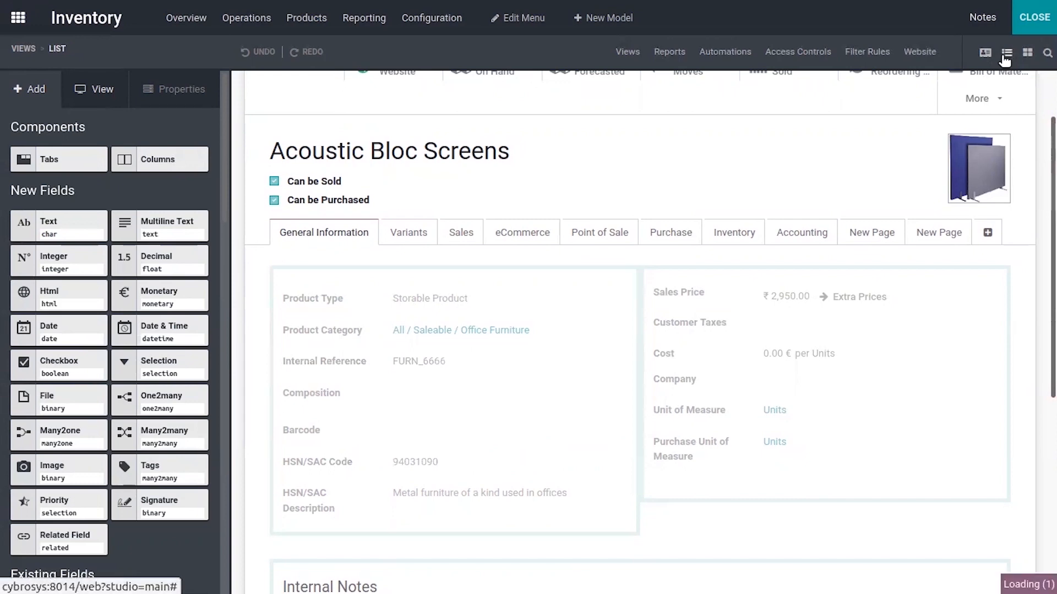
Search Existing Fields for 'hs' and drag HSN/SAC Code into the list columns.
{"action": "left_click", "coordinate": [1006, 53]}
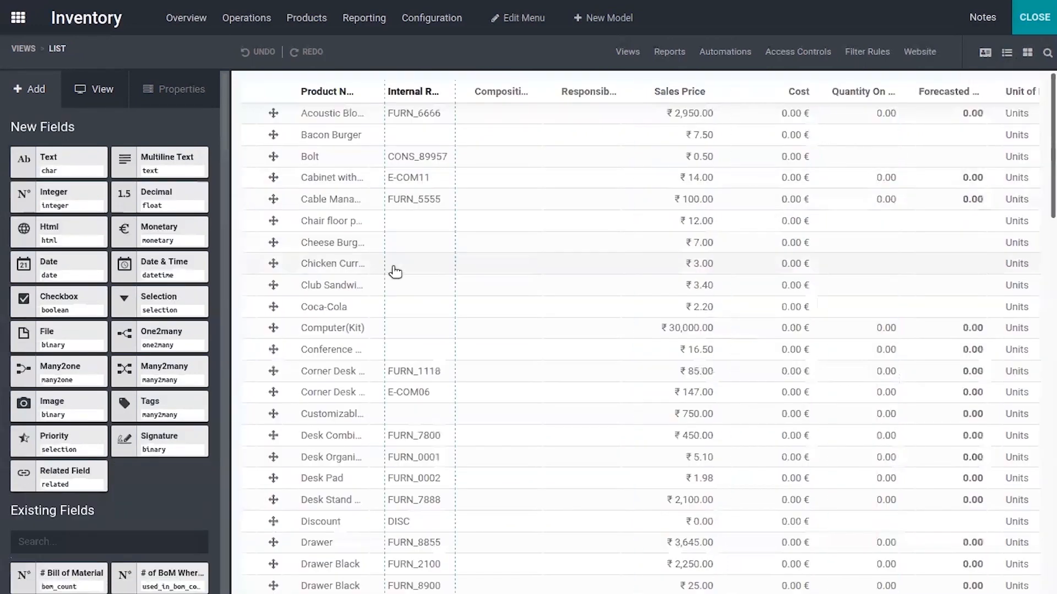
{"action": "scroll", "scroll_direction": "down", "scroll_amount": 3}
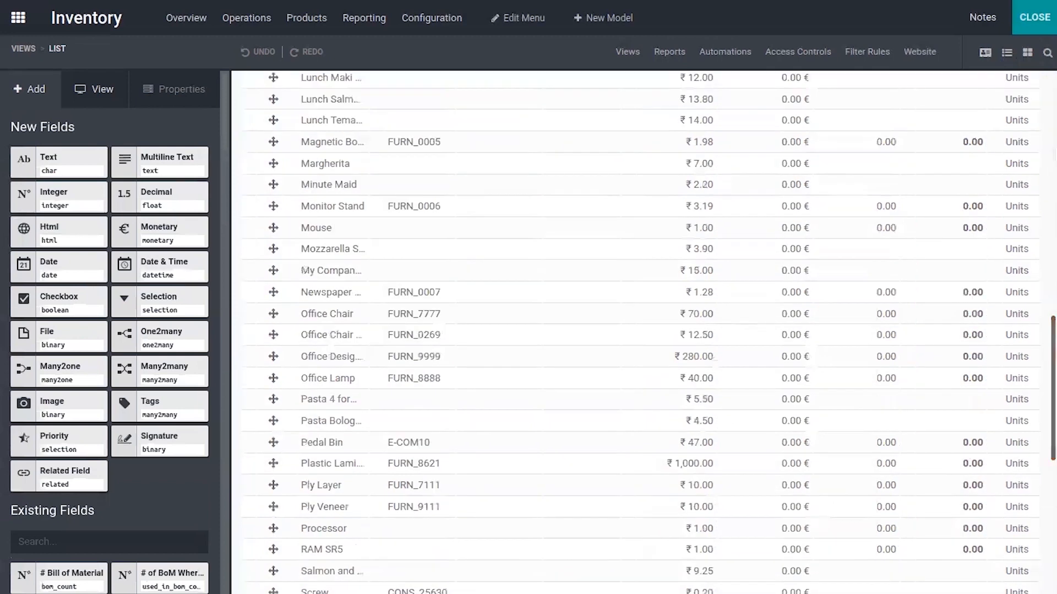
{"action": "scroll", "scroll_direction": "down", "scroll_amount": 3}
{"action": "type", "text": "h"}
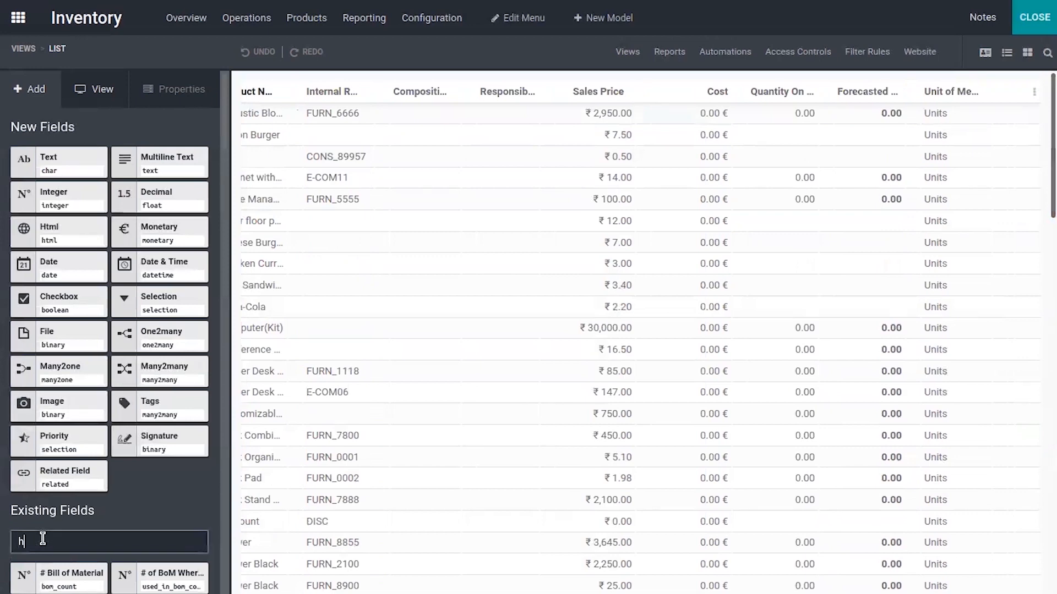
{"action": "type", "text": "s"}
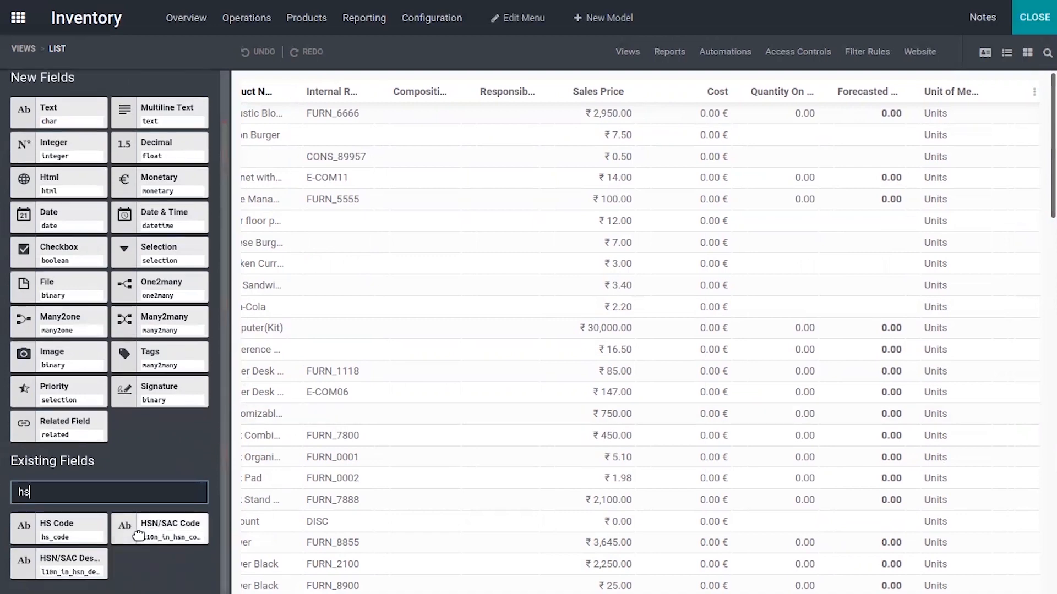
{"action": "mouse_move", "coordinate": [172, 528]}
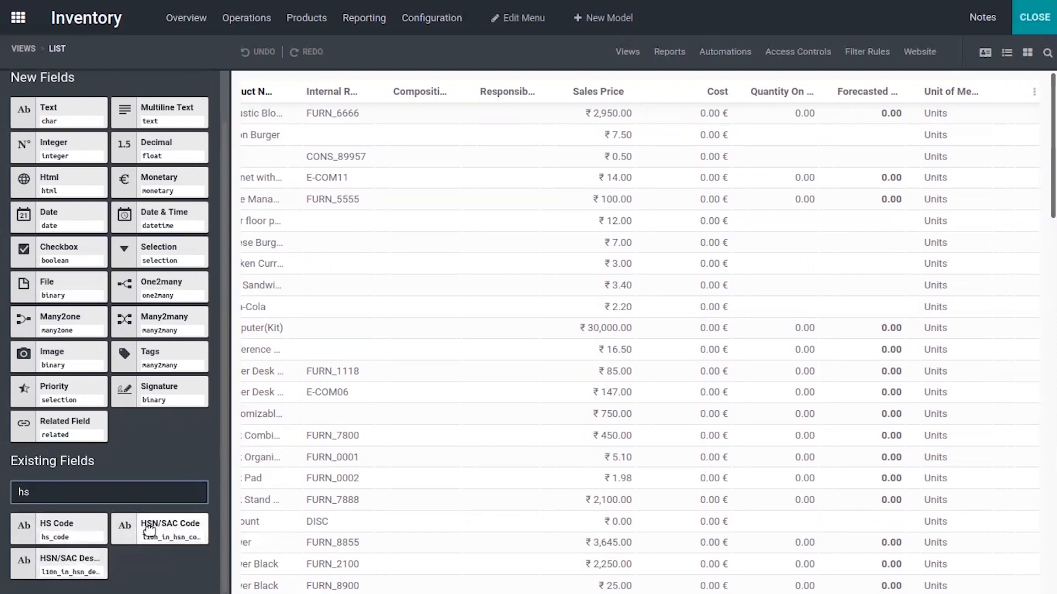
{"action": "left_click_drag", "start_coordinate": [159, 529], "coordinate": [334, 307]}
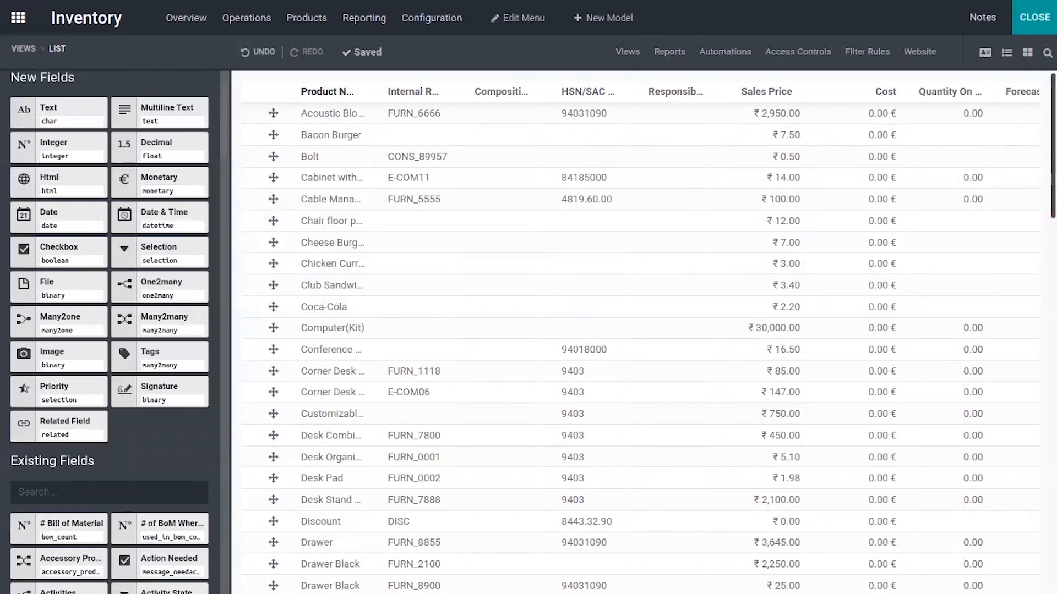
Switch Studio to the product kanban view and scroll Existing Fields to add Cost.
{"action": "left_click", "coordinate": [1024, 52]}
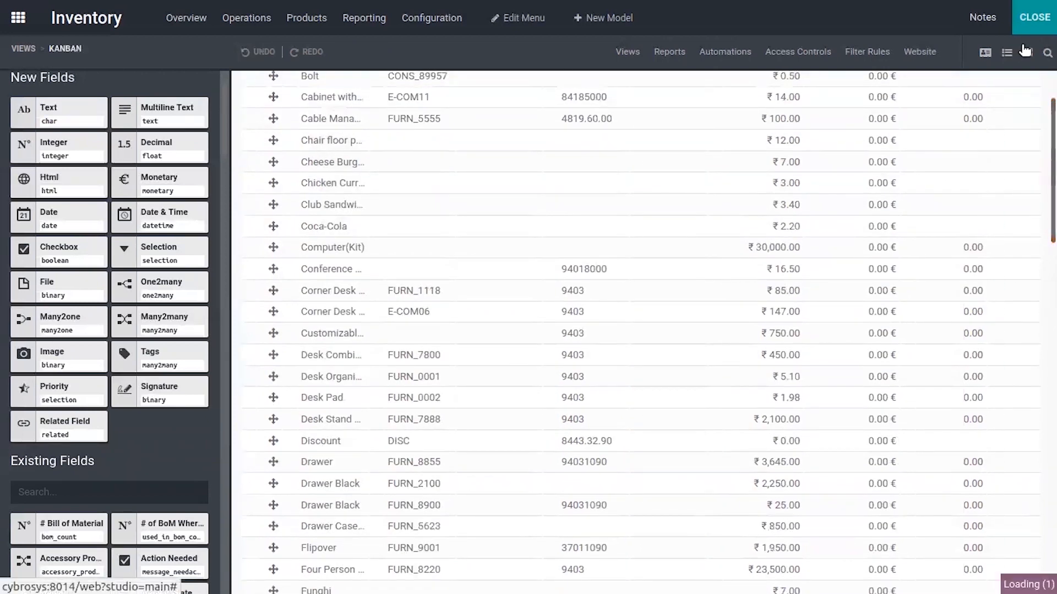
{"action": "left_click", "coordinate": [1027, 52]}
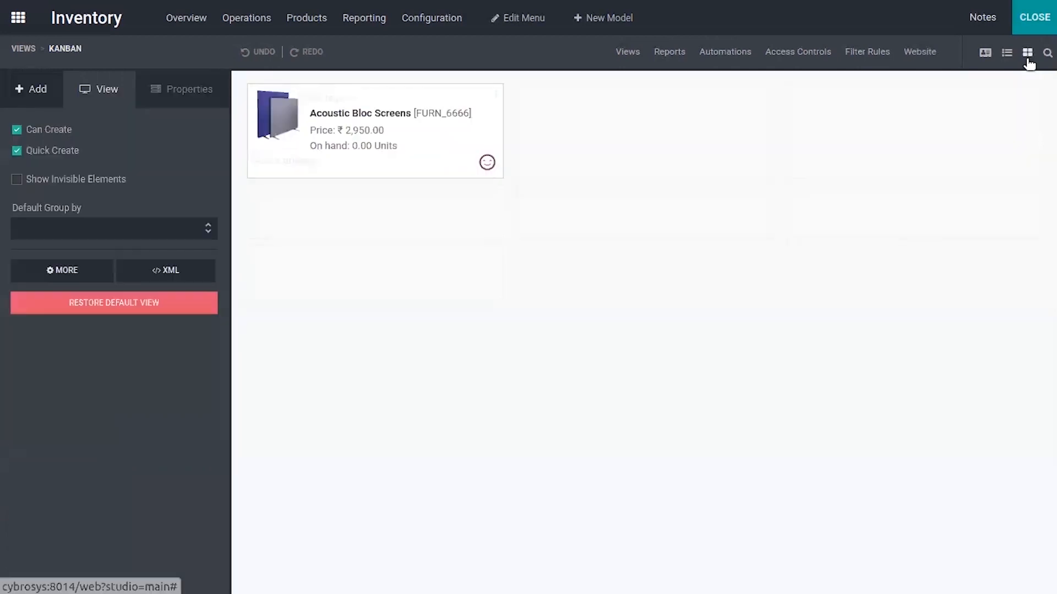
{"action": "mouse_move", "coordinate": [412, 232]}
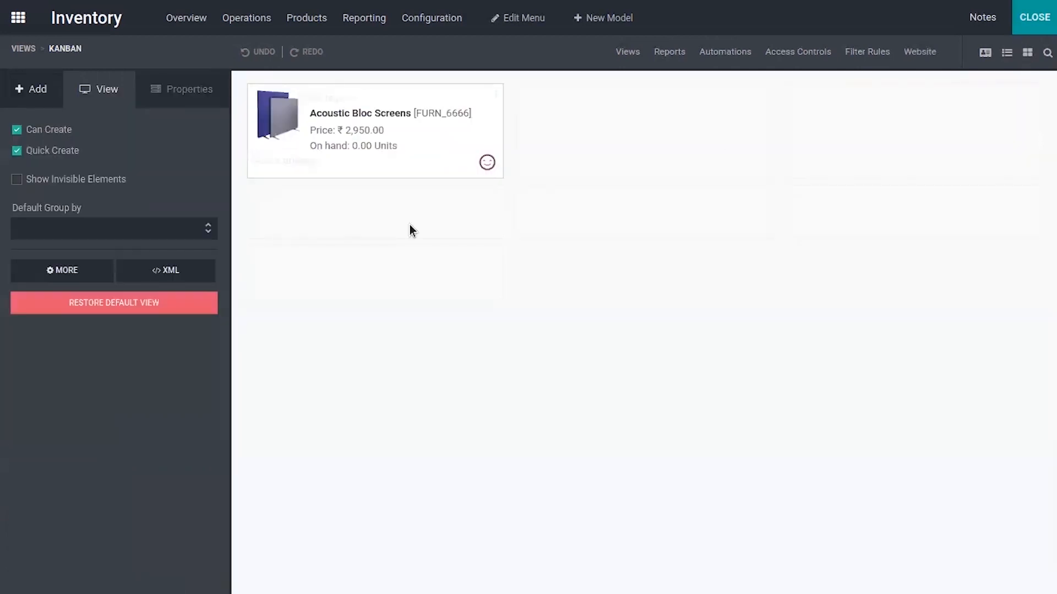
{"action": "mouse_move", "coordinate": [357, 177]}
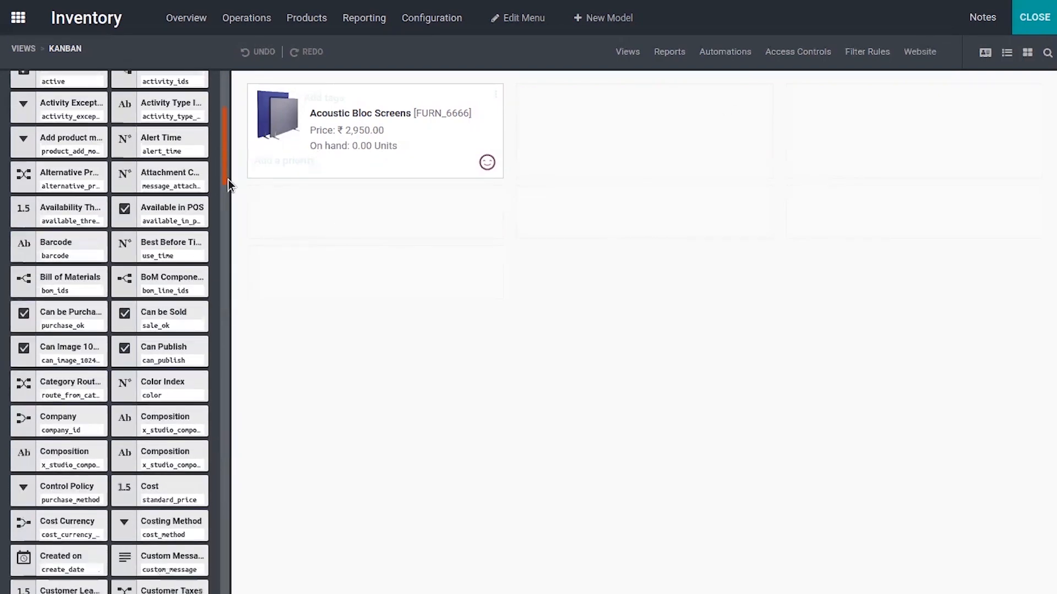
{"action": "scroll", "scroll_direction": "down", "scroll_amount": 3}
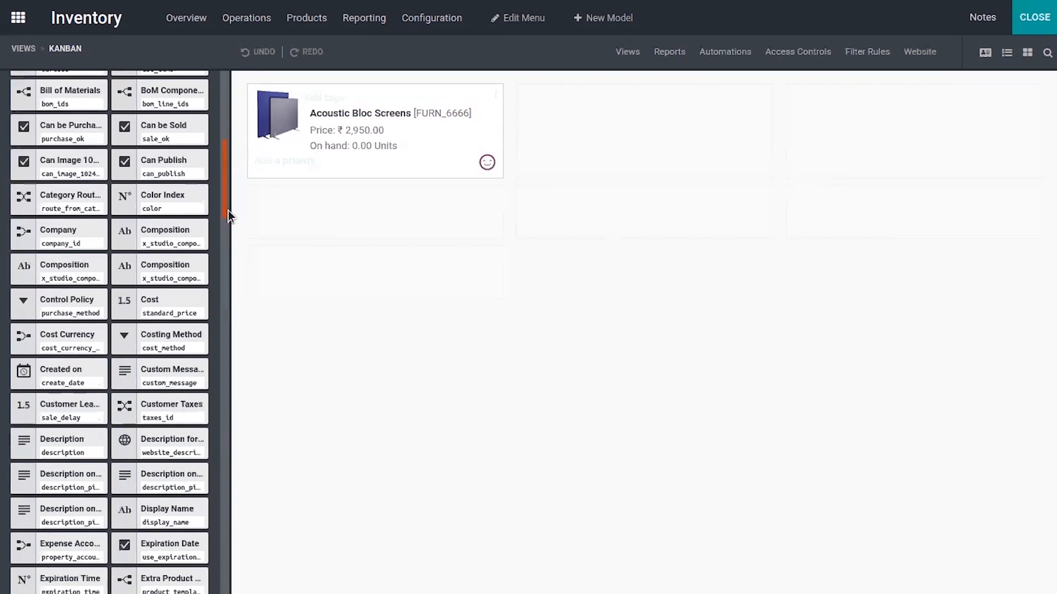
{"action": "scroll", "scroll_direction": "down", "scroll_amount": 3}
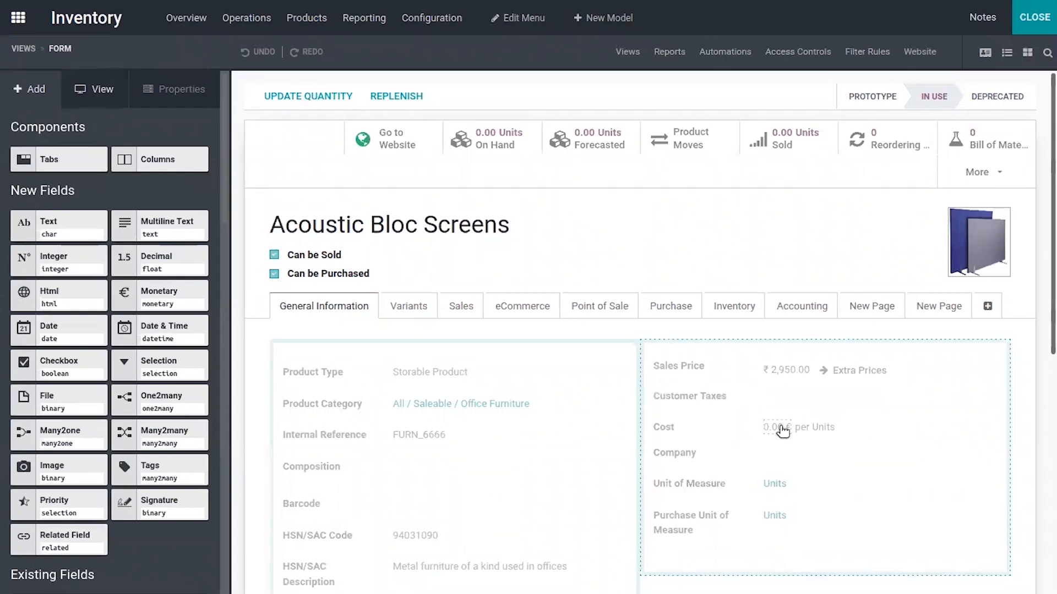
Inspect the Cost field's properties, then close Studio.
{"action": "left_click", "coordinate": [777, 427]}
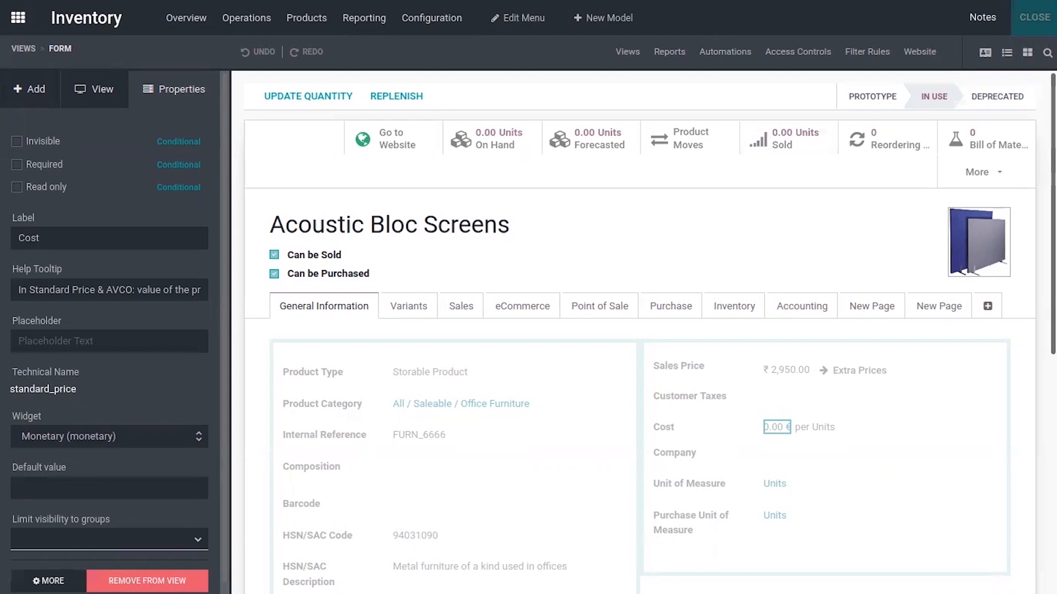
{"action": "left_click", "coordinate": [1034, 17]}
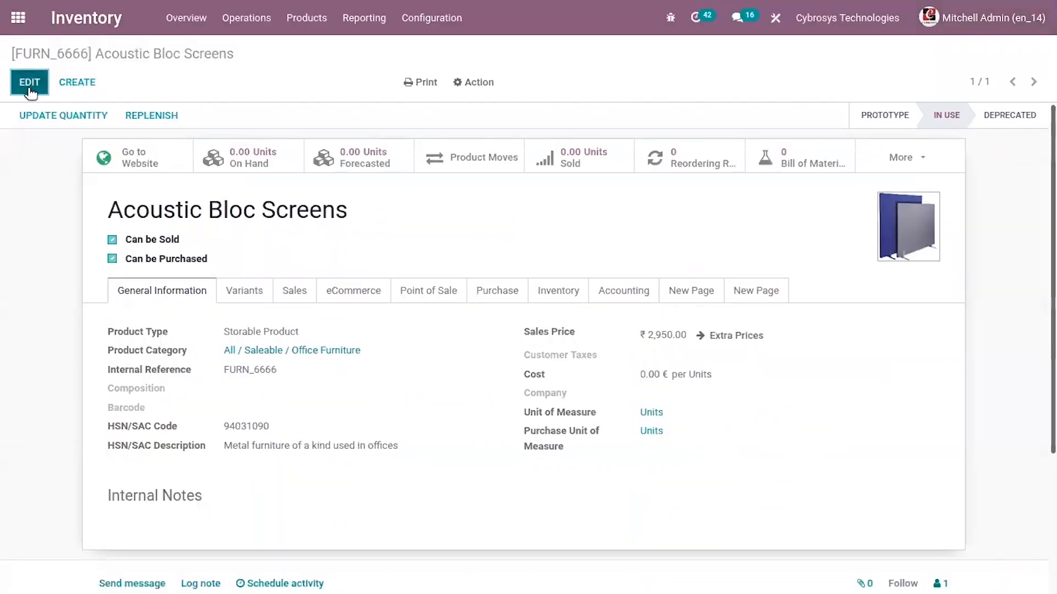
Edit Acoustic Bloc Screens, enter a cost of 2000, and save.
{"action": "left_click", "coordinate": [29, 81]}
{"action": "type", "text": "2000"}
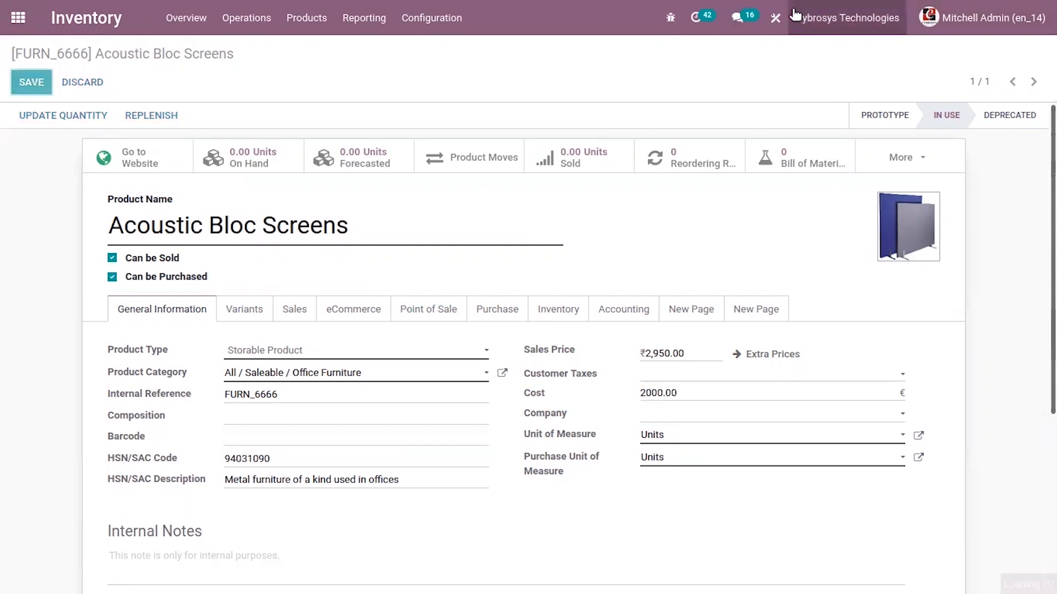
{"action": "left_click", "coordinate": [31, 82]}
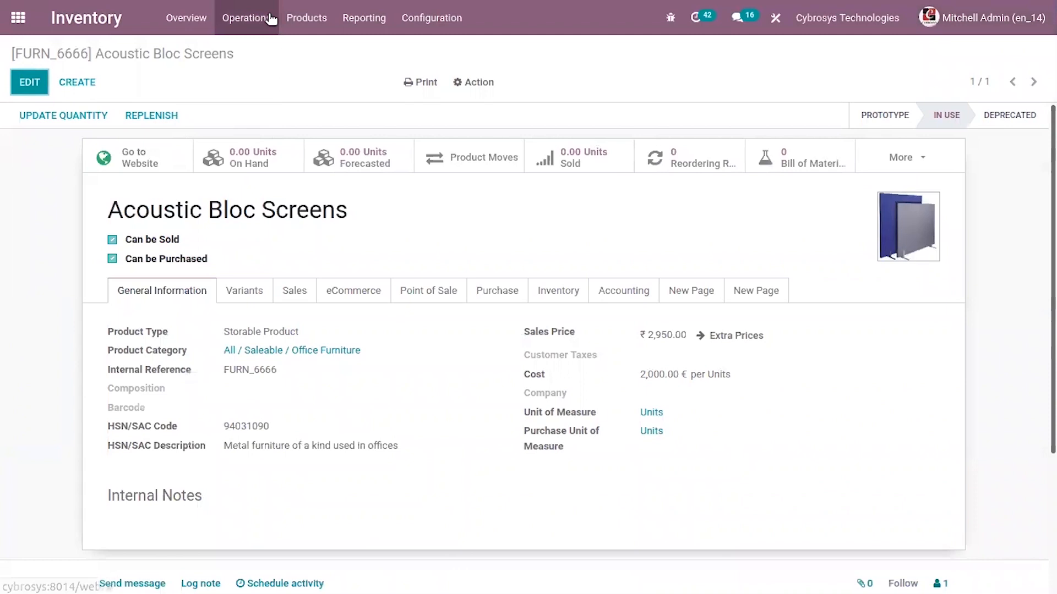
Go to the Products kanban showing the 2,000.00 cost, then reopen Studio.
{"action": "left_click", "coordinate": [246, 18]}
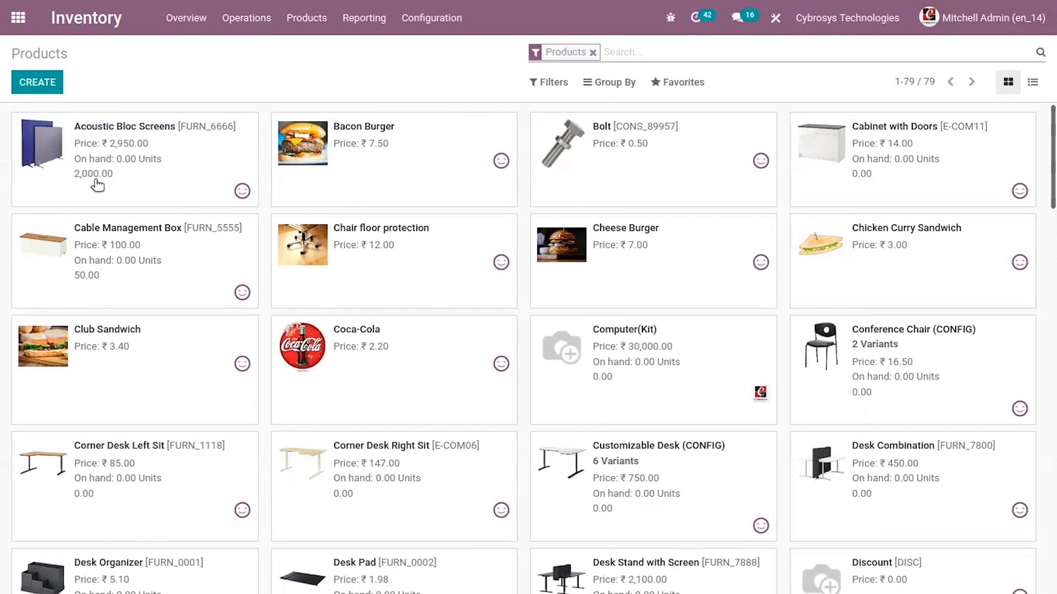
{"action": "mouse_move", "coordinate": [229, 110]}
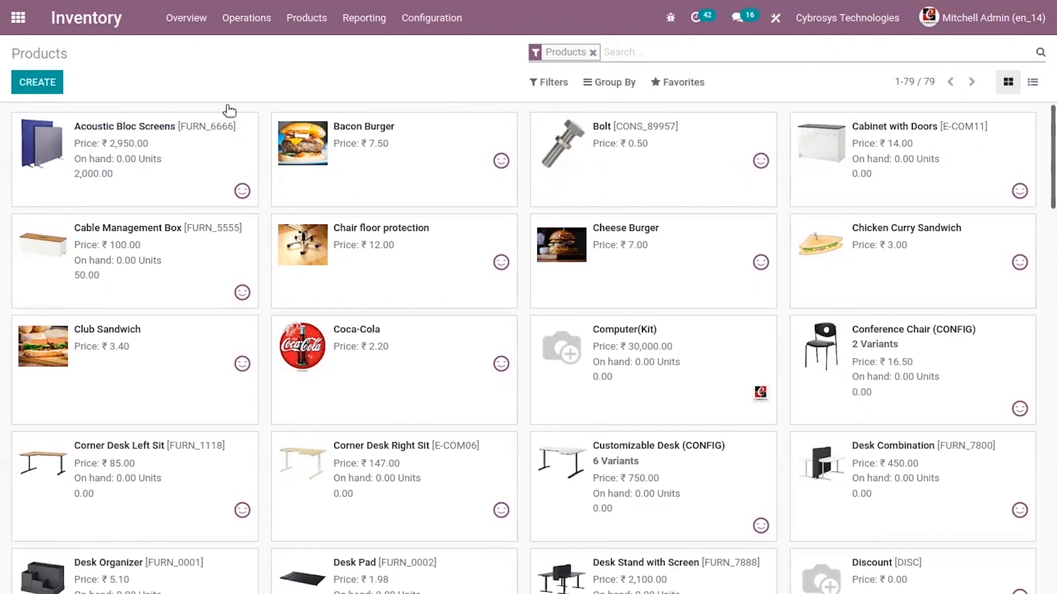
{"action": "mouse_move", "coordinate": [529, 134]}
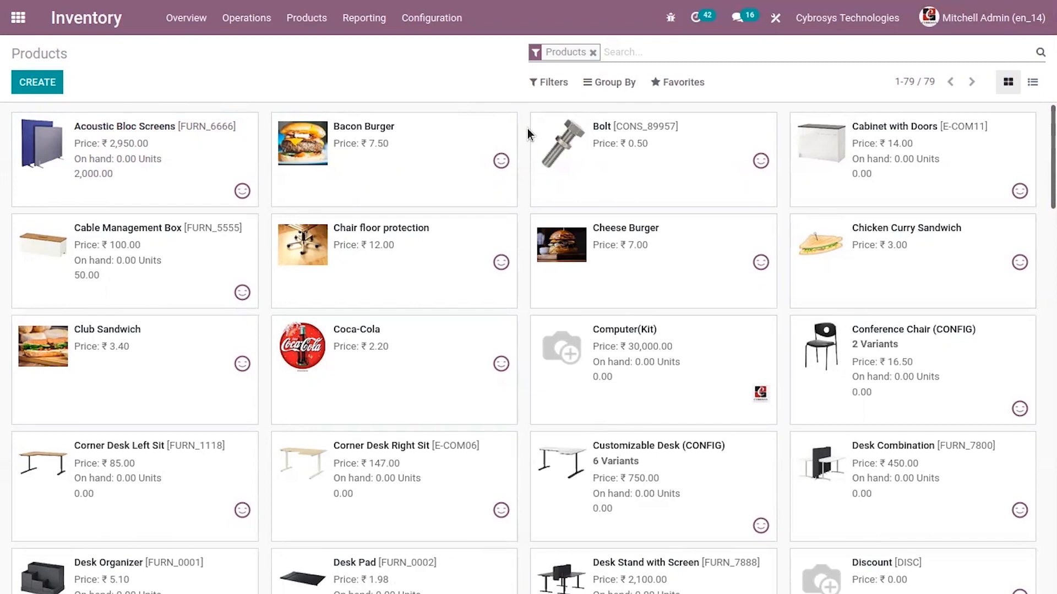
{"action": "mouse_move", "coordinate": [532, 255]}
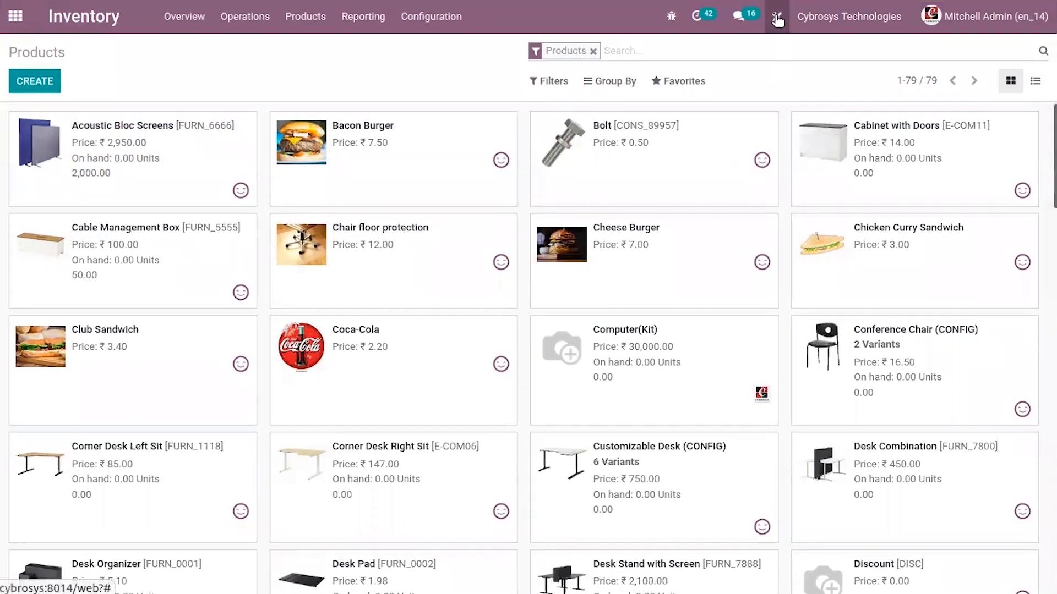
{"action": "left_click", "coordinate": [776, 16]}
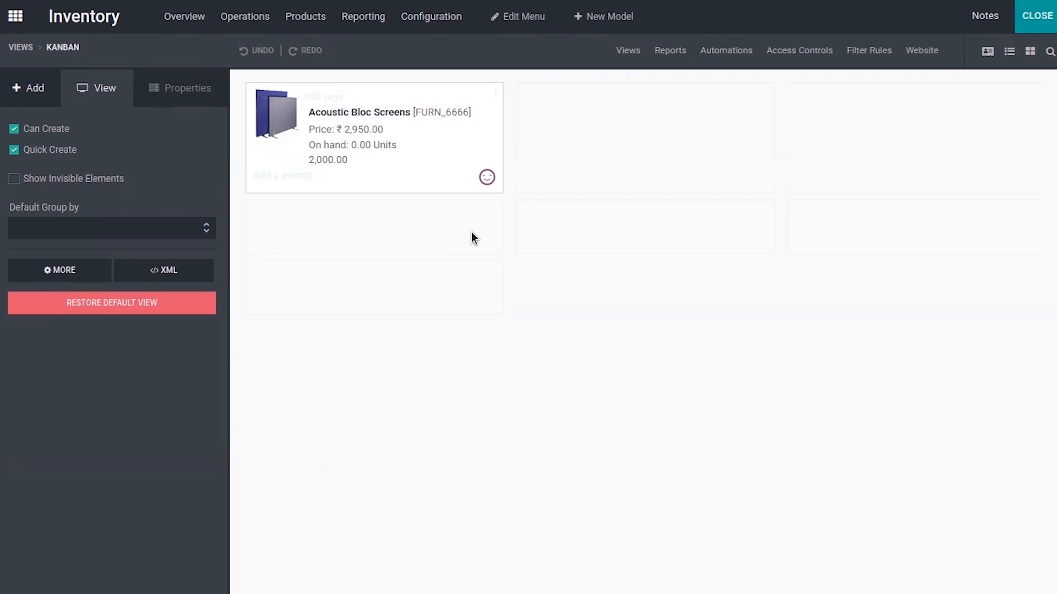
{"action": "mouse_move", "coordinate": [681, 83]}
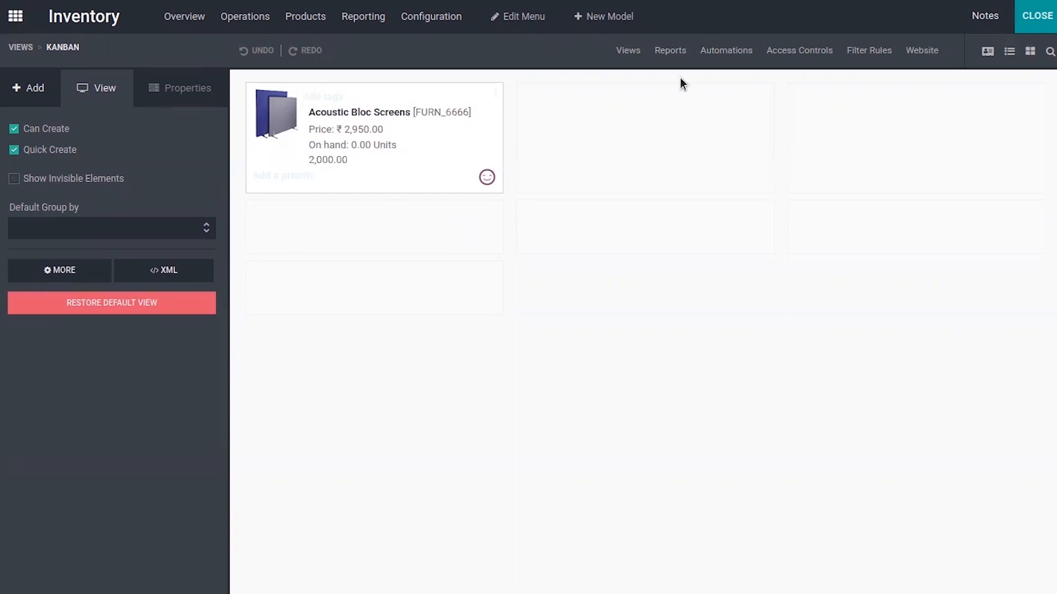
Switch Studio to editing the Acoustic Bloc Screens product form.
{"action": "left_click", "coordinate": [1009, 51]}
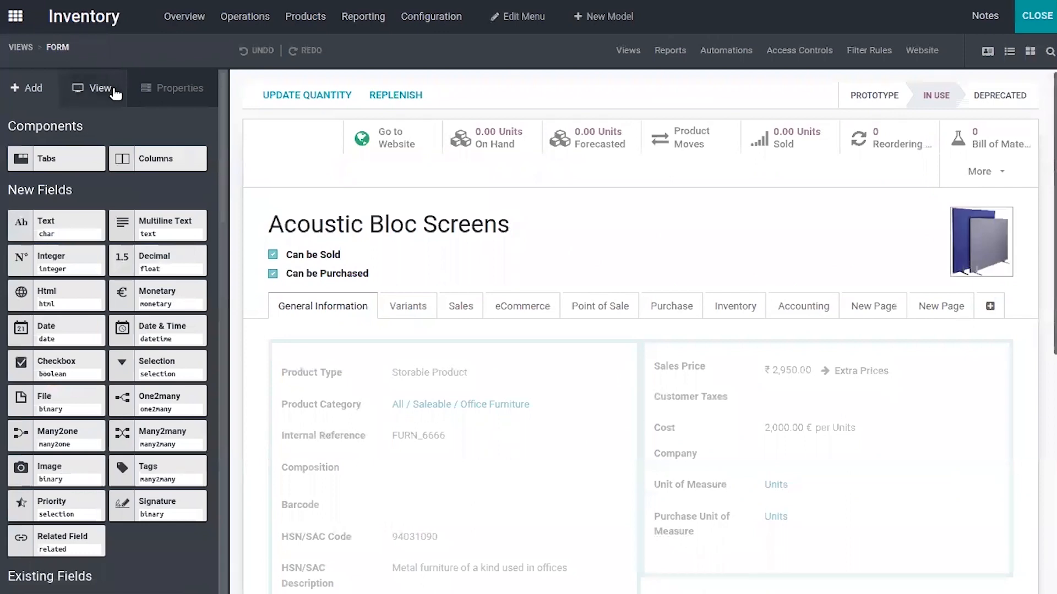
Toggle Show Invisible Elements on the product form to view hidden fields like Active, then off.
{"action": "left_click", "coordinate": [98, 88]}
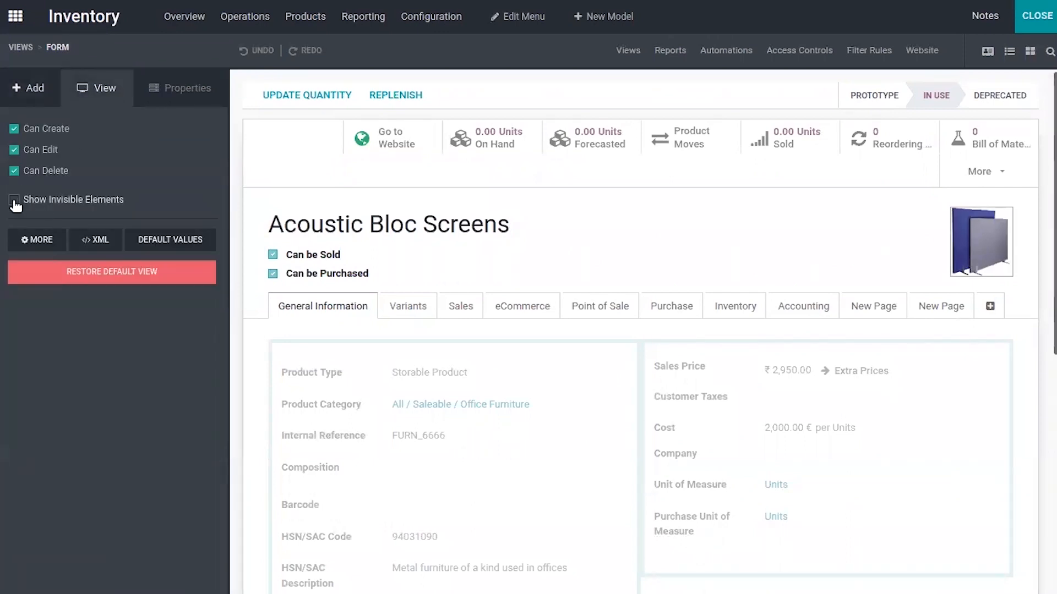
{"action": "left_click", "coordinate": [13, 201]}
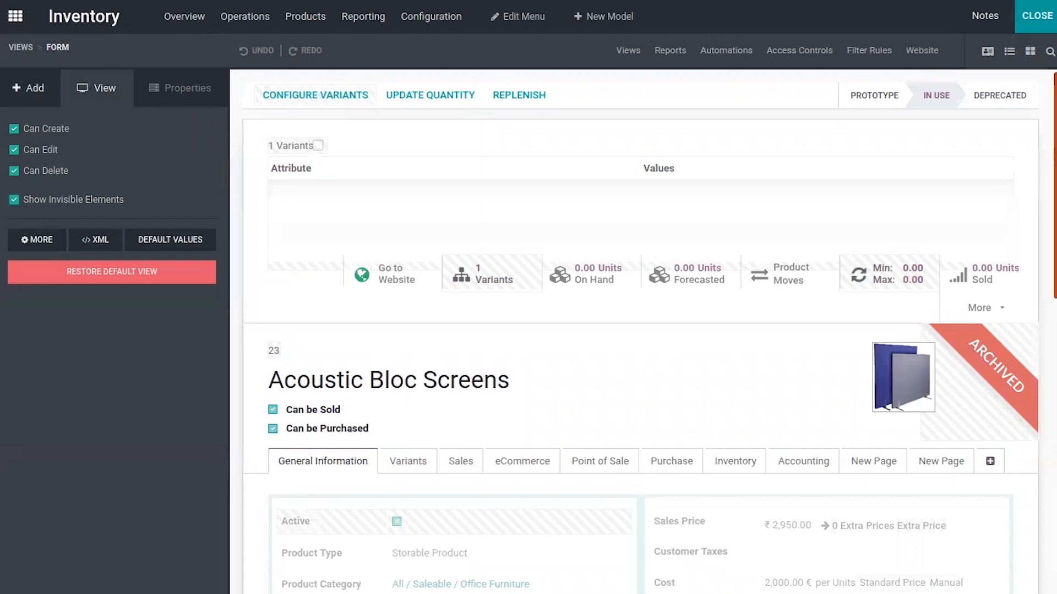
{"action": "scroll", "scroll_direction": "down", "scroll_amount": 3}
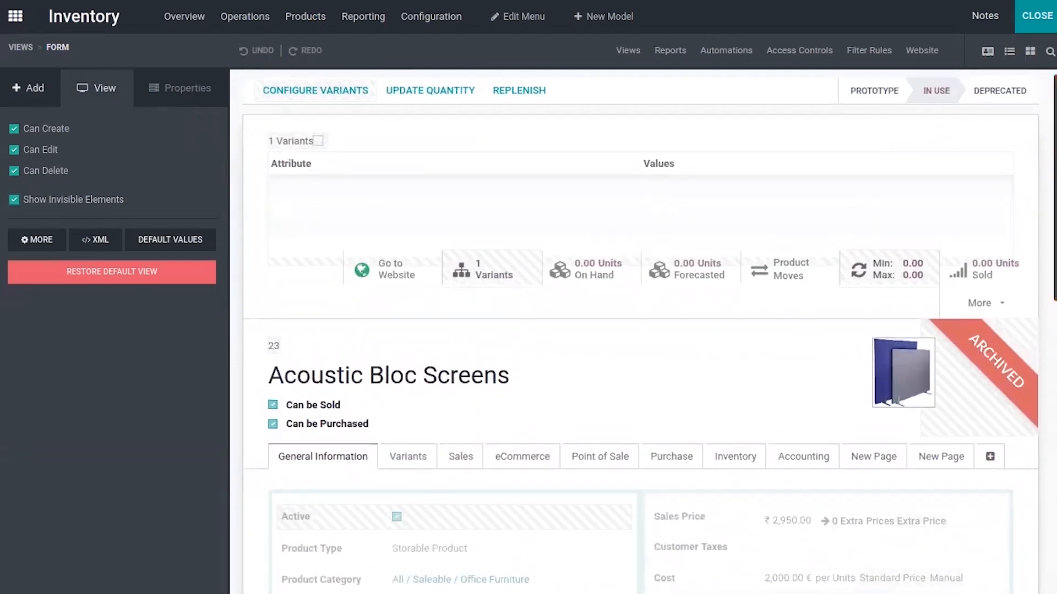
{"action": "scroll", "scroll_direction": "down", "scroll_amount": 3}
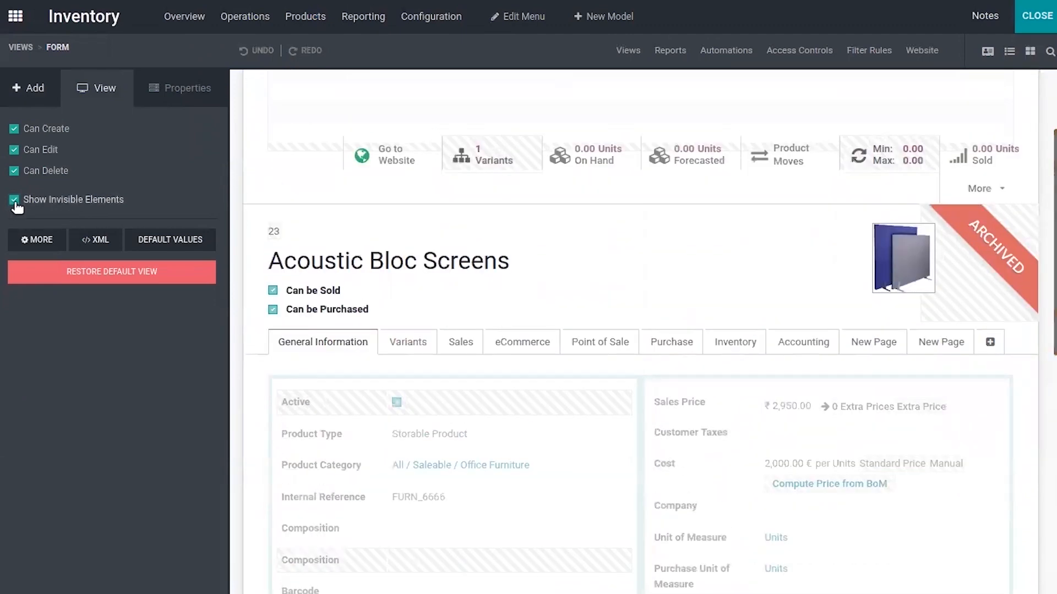
{"action": "left_click", "coordinate": [13, 200]}
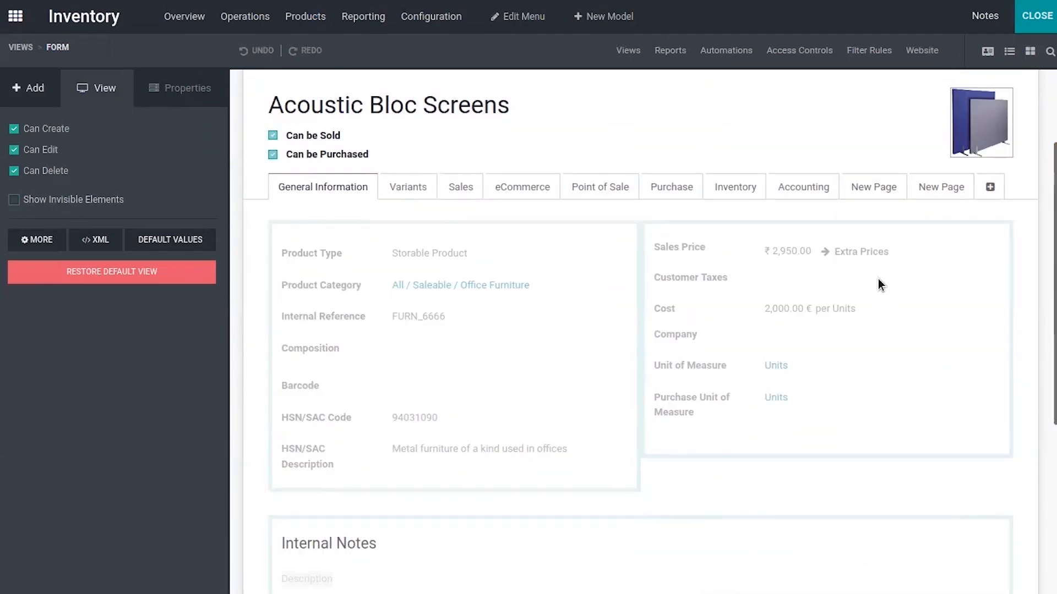